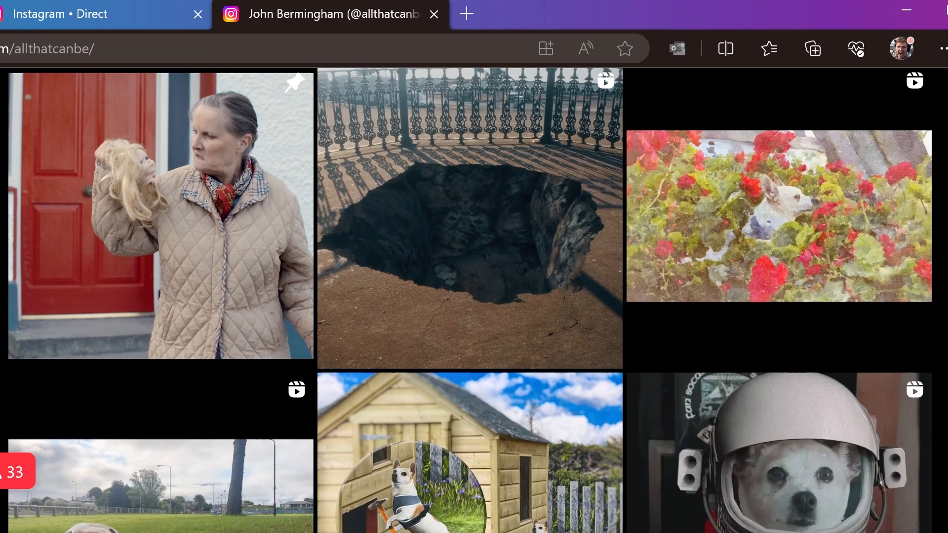
Scroll the Effect Controls of the Particular layer to reach the Designer button
{"action": "scroll", "scroll_direction": "down", "scroll_amount": 3}
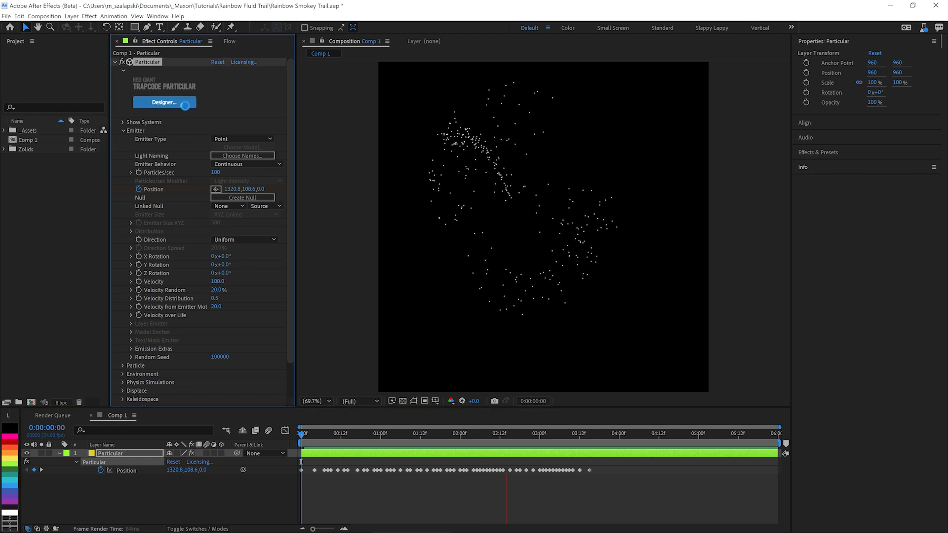
In Designer make the emitter a sphere with Emitter Size XYZ 100
{"action": "left_click", "coordinate": [163, 102]}
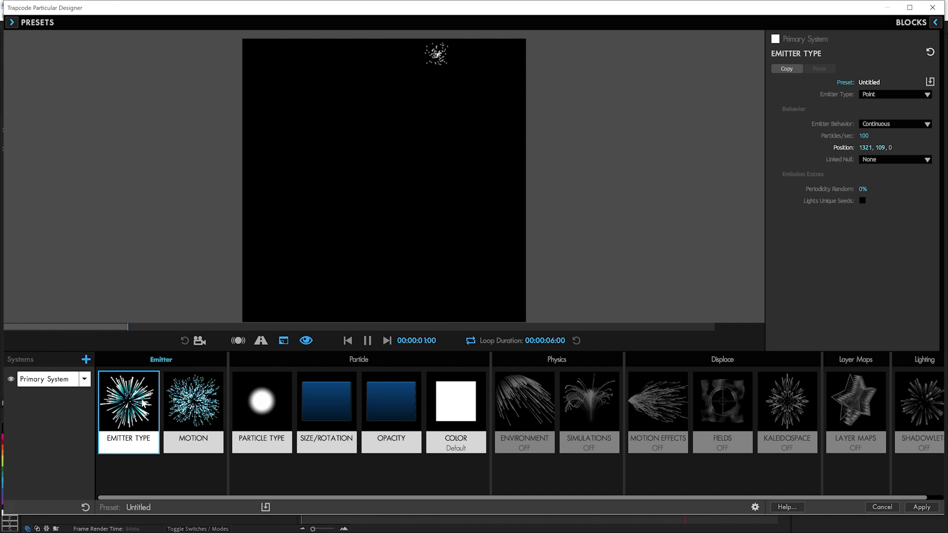
{"action": "left_click", "coordinate": [895, 95]}
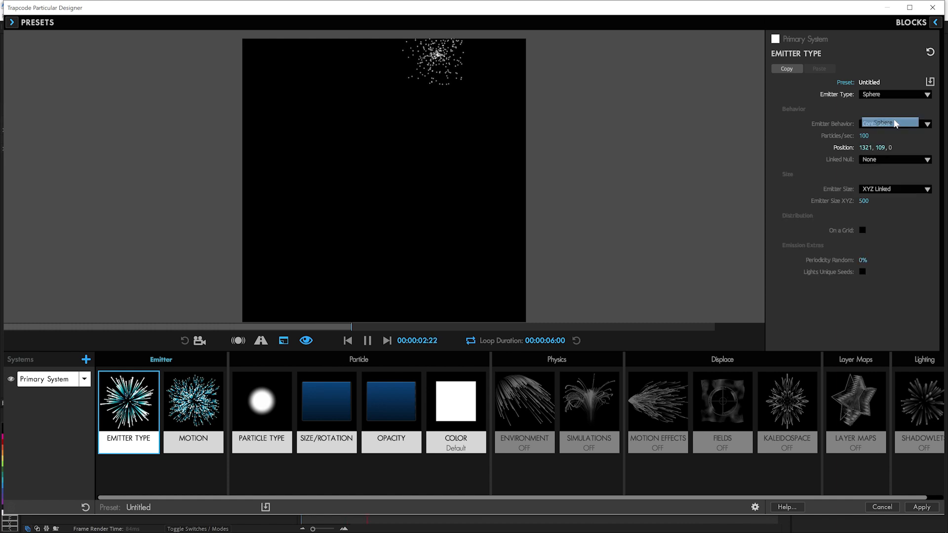
{"action": "left_click", "coordinate": [889, 123]}
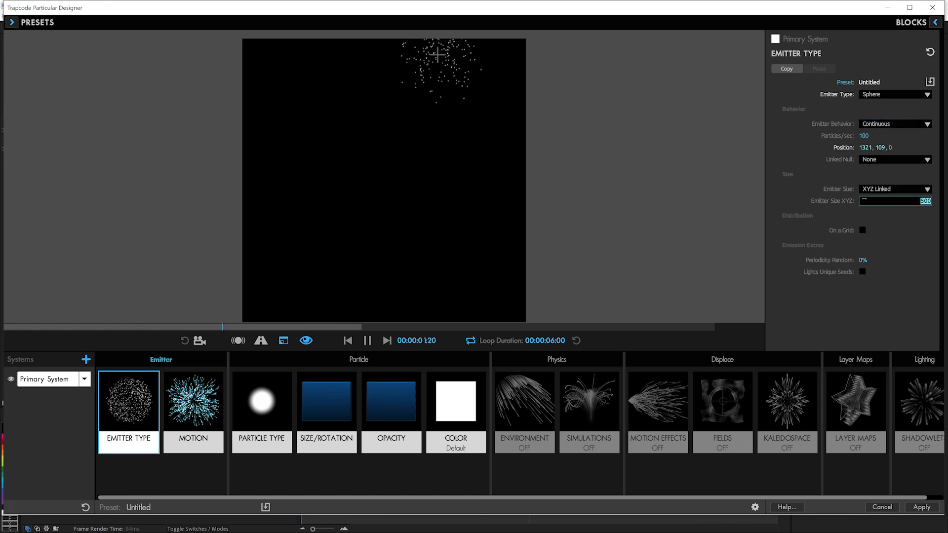
{"action": "type", "text": "100"}
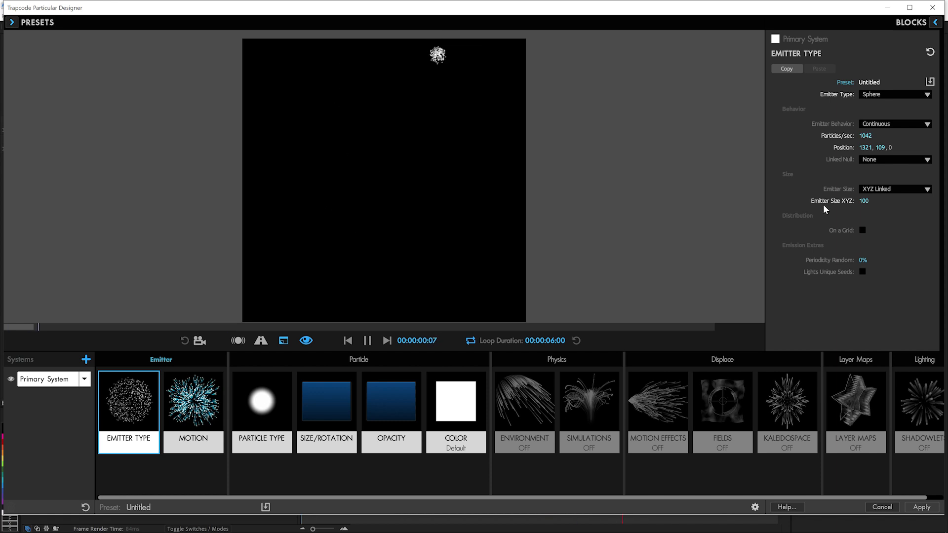
Set the sphere particles' Life to 1.5 seconds in Particle Type
{"action": "left_click", "coordinate": [192, 401]}
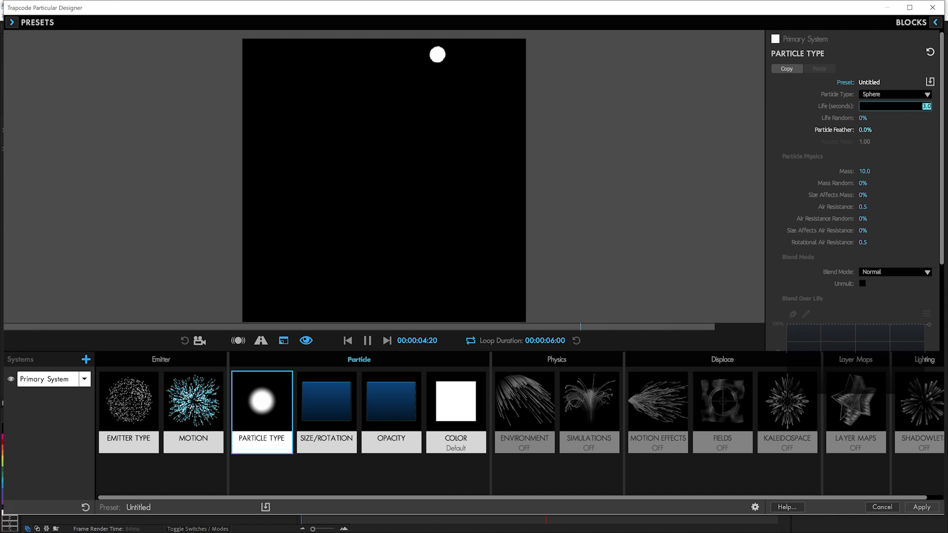
{"action": "type", "text": "1.5"}
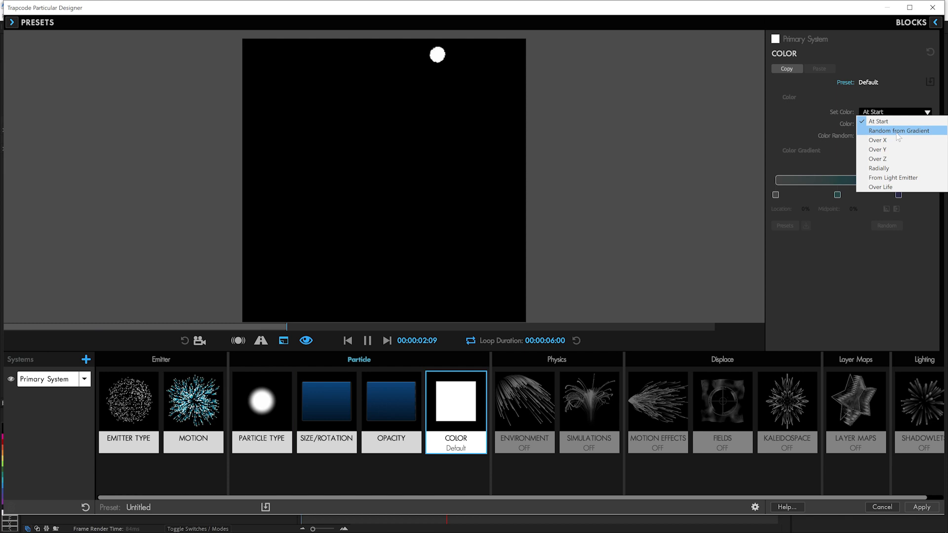
Set particle colour to Over Life using the Neon Highlights HSV gradient preset
{"action": "left_click", "coordinate": [880, 187]}
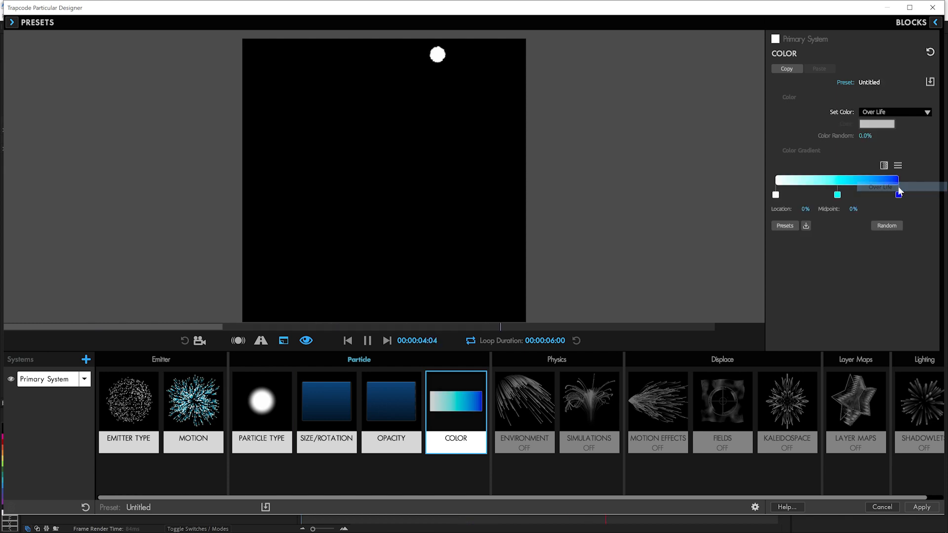
{"action": "left_click", "coordinate": [784, 225]}
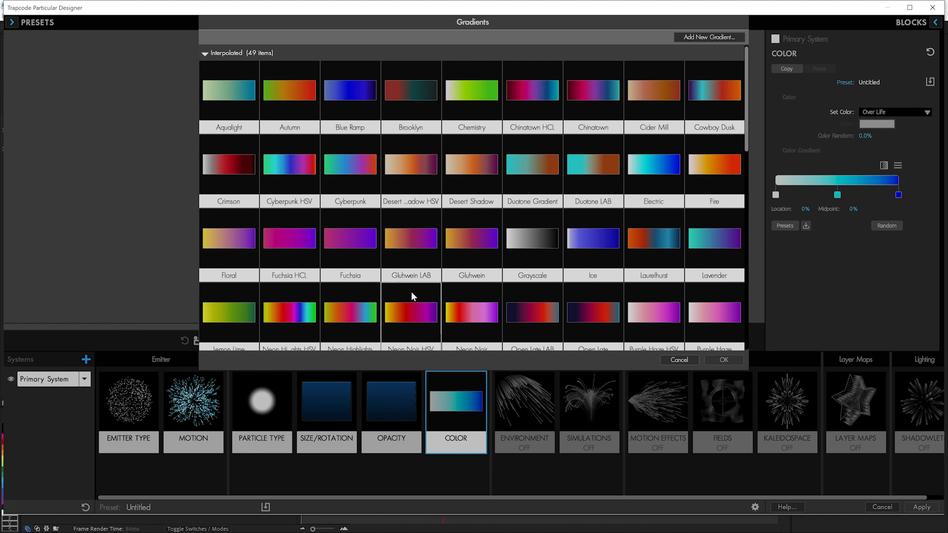
{"action": "scroll", "scroll_direction": "down", "scroll_amount": 3}
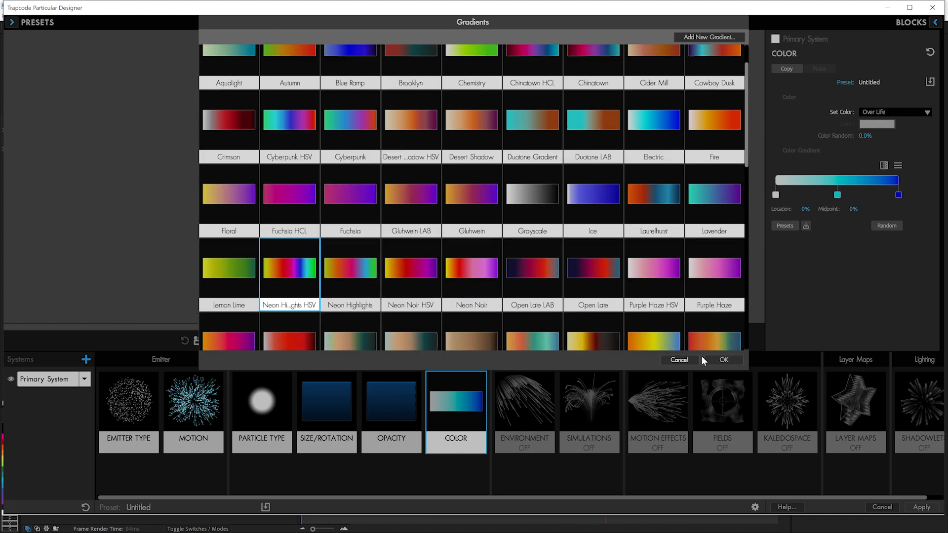
{"action": "left_click", "coordinate": [723, 359]}
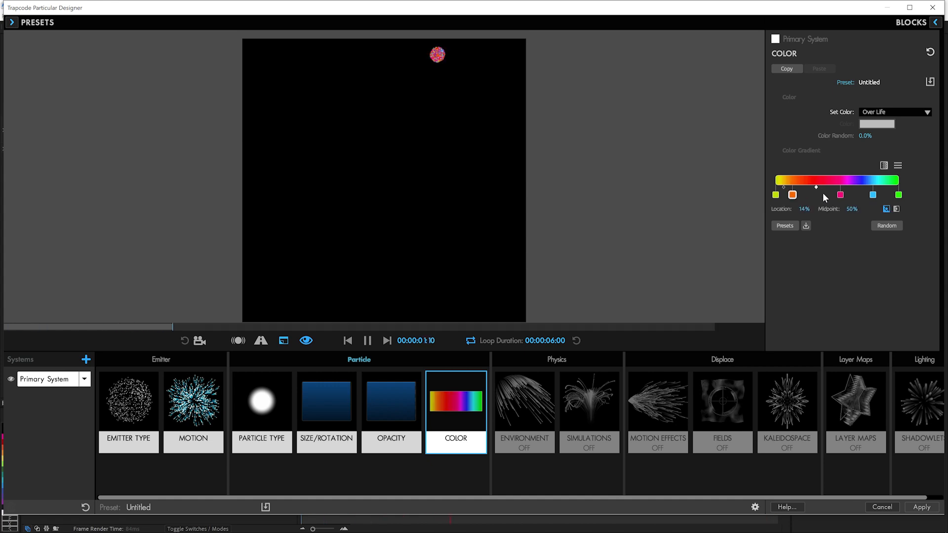
Shift the early and purple gradient stops and choose a gradient interpolation mode
{"action": "left_click_drag", "start_coordinate": [792, 195], "coordinate": [816, 194]}
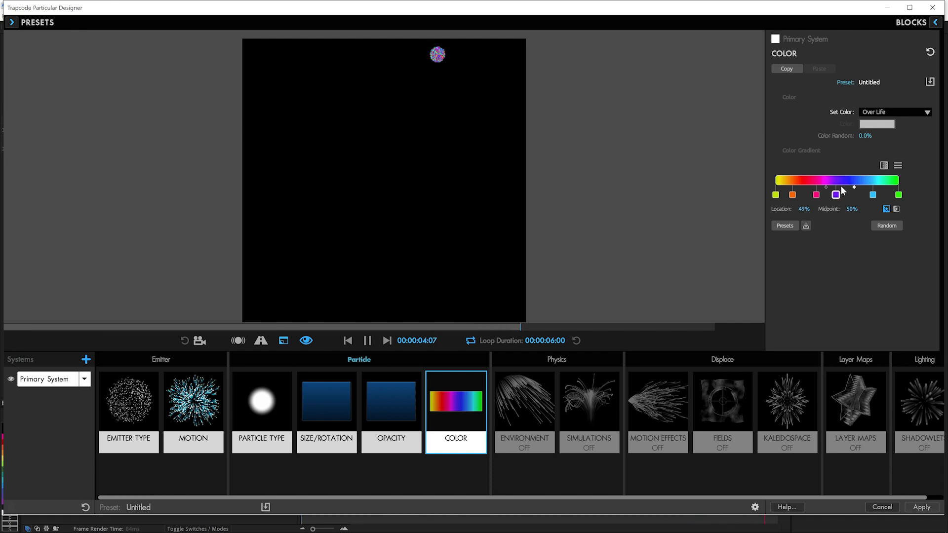
{"action": "left_click_drag", "start_coordinate": [836, 194], "coordinate": [841, 195]}
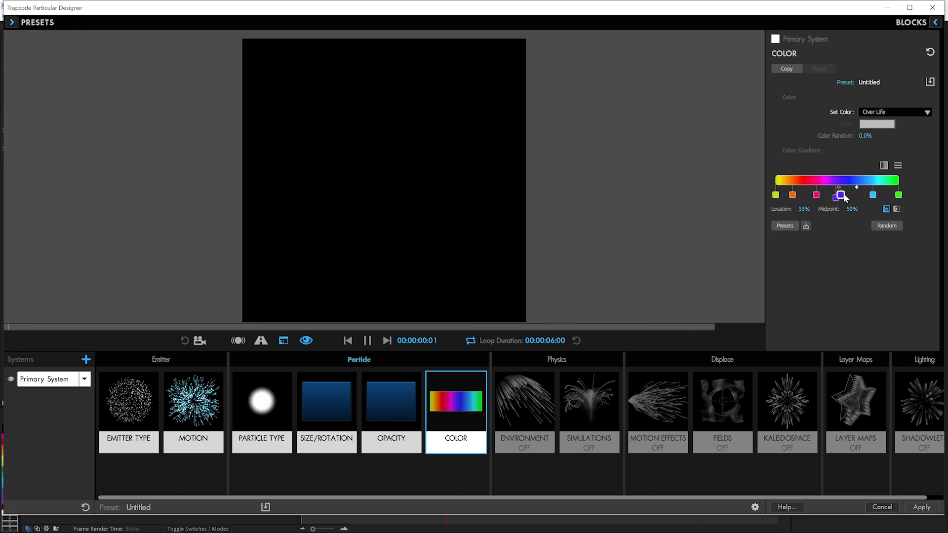
{"action": "left_click", "coordinate": [884, 166]}
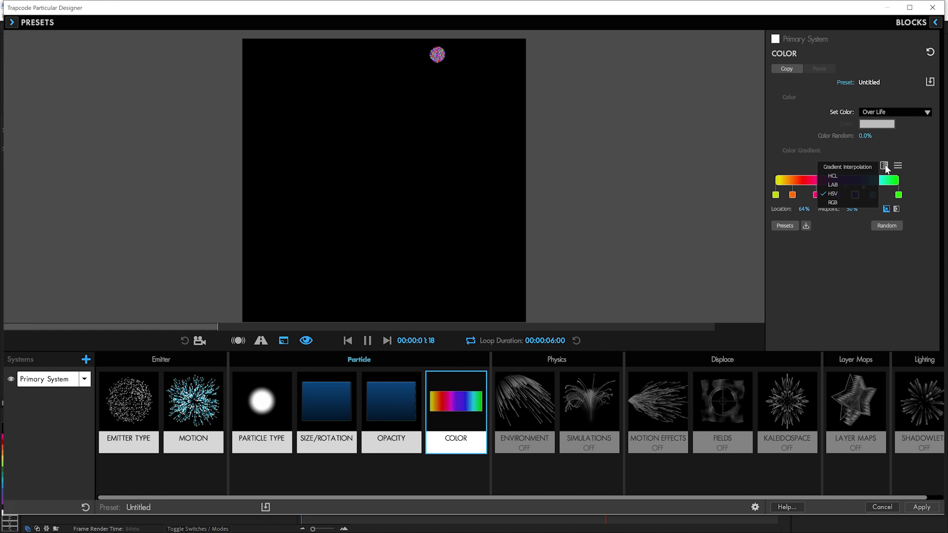
{"action": "left_click", "coordinate": [833, 193]}
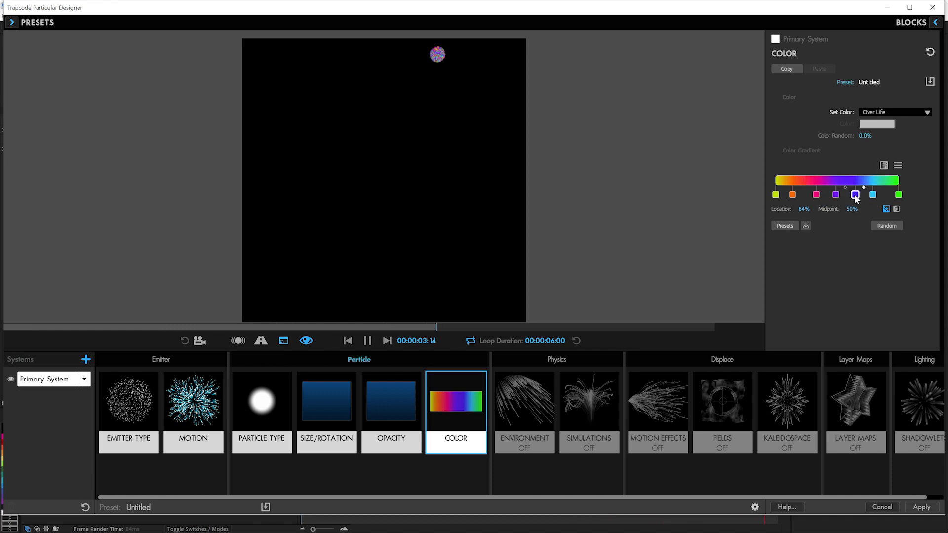
{"action": "left_click", "coordinate": [898, 165]}
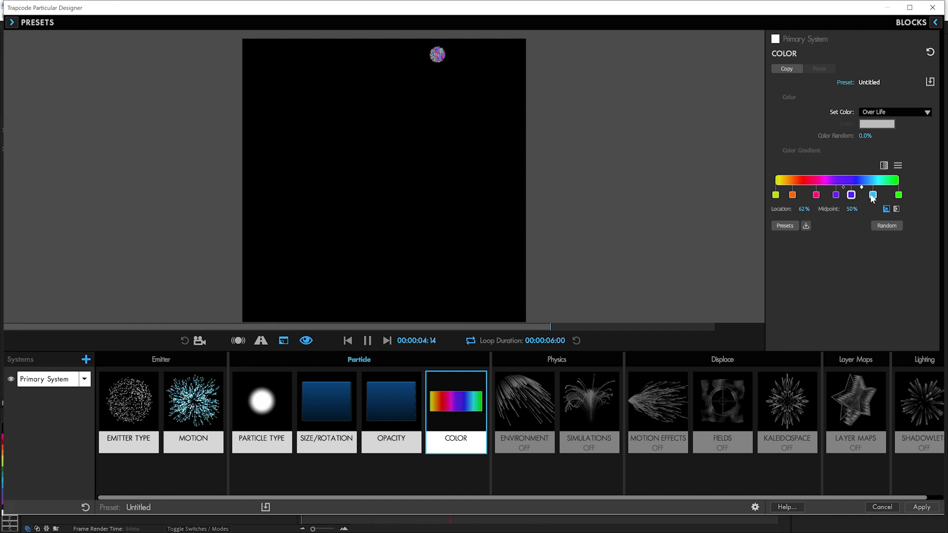
{"action": "left_click", "coordinate": [900, 194]}
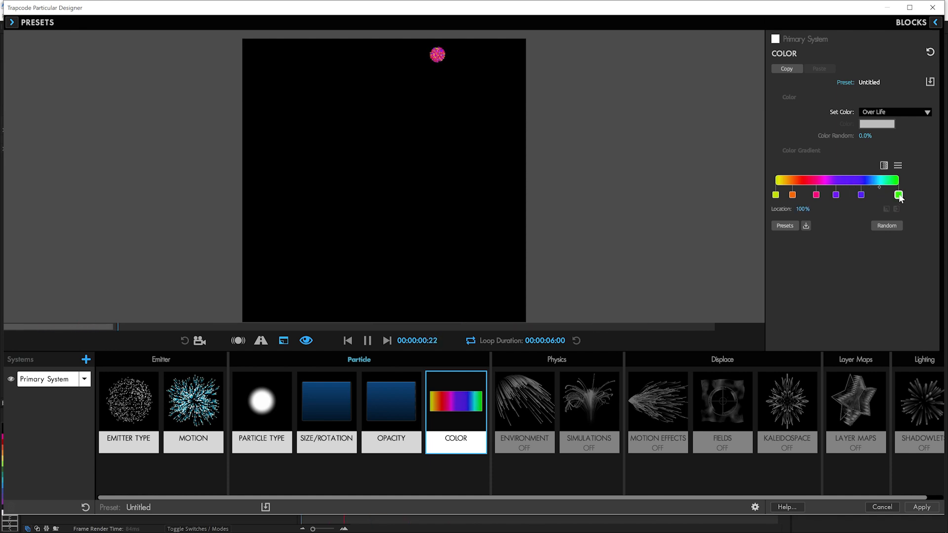
Set an Opacity Over Life falloff, nudge the violet and pink stops, and apply to the composition
{"action": "left_click", "coordinate": [391, 412]}
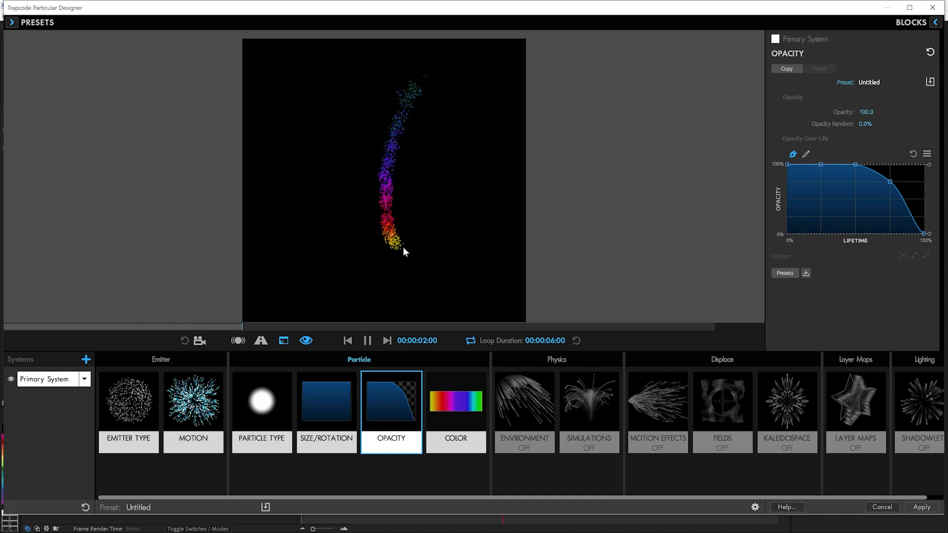
{"action": "left_click", "coordinate": [455, 401]}
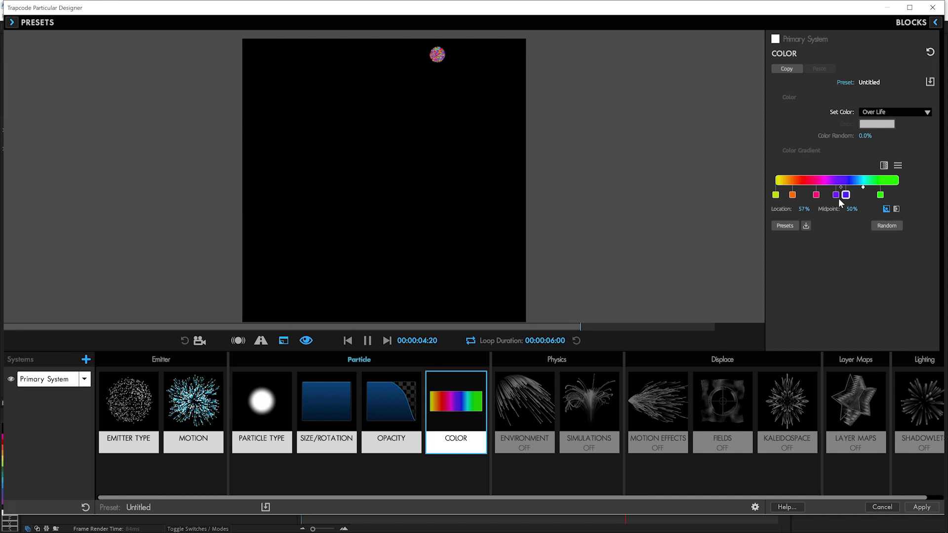
{"action": "left_click_drag", "start_coordinate": [846, 195], "coordinate": [806, 195]}
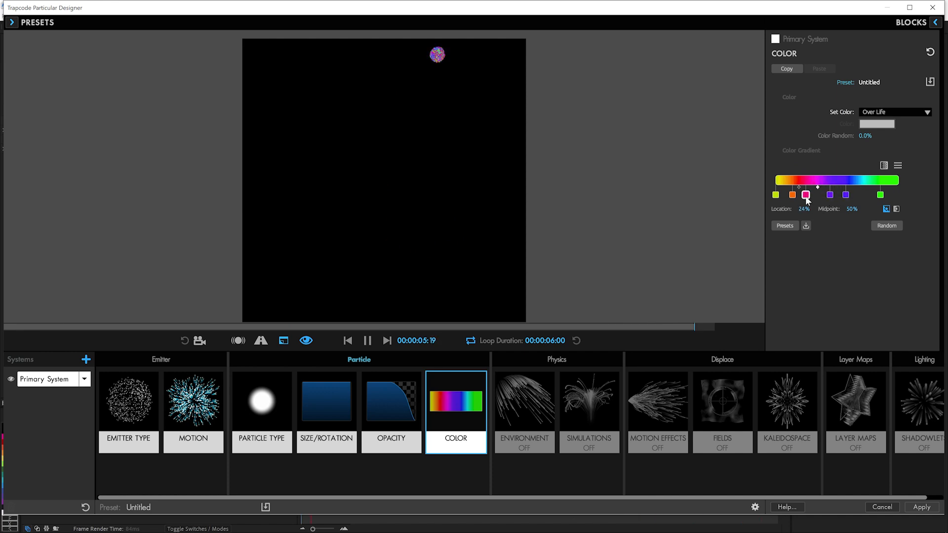
{"action": "left_click_drag", "start_coordinate": [806, 194], "coordinate": [808, 194]}
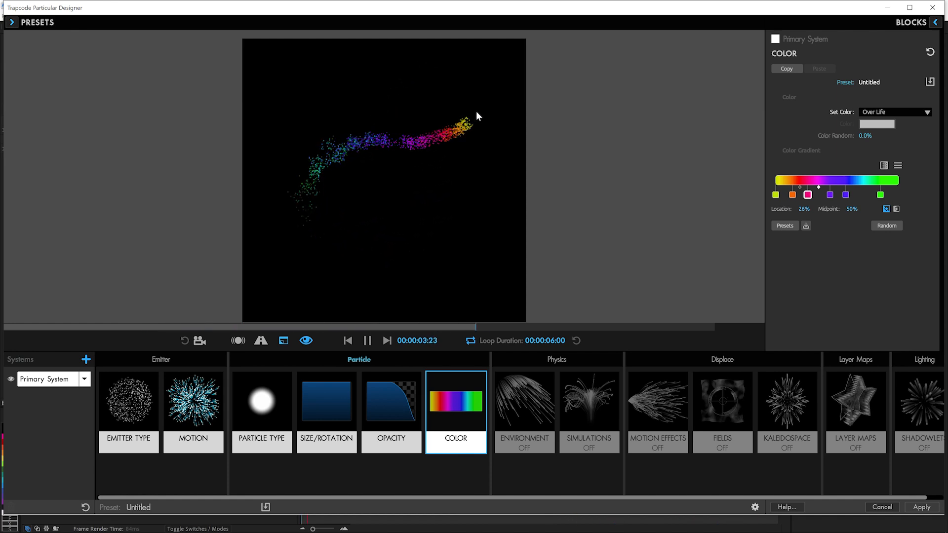
{"action": "left_click", "coordinate": [326, 411]}
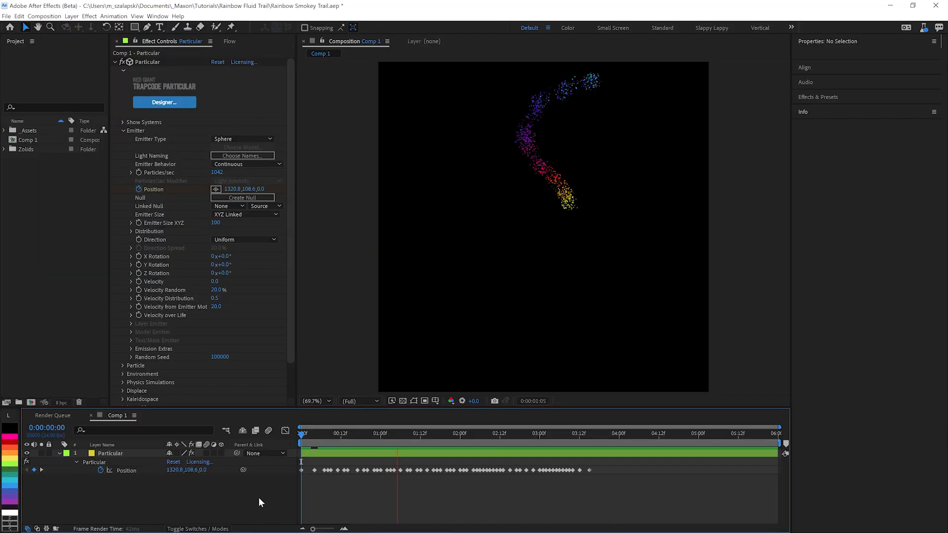
Set Emitter Velocity 0, Velocity from Emitter Motion 20, and name a composition 'Fluid'
{"action": "left_click", "coordinate": [460, 433]}
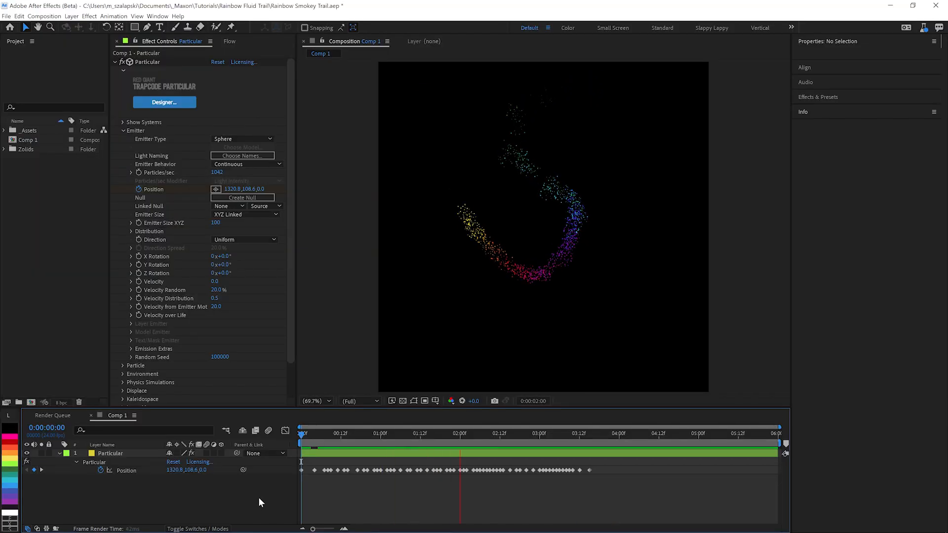
{"action": "left_click", "coordinate": [578, 433]}
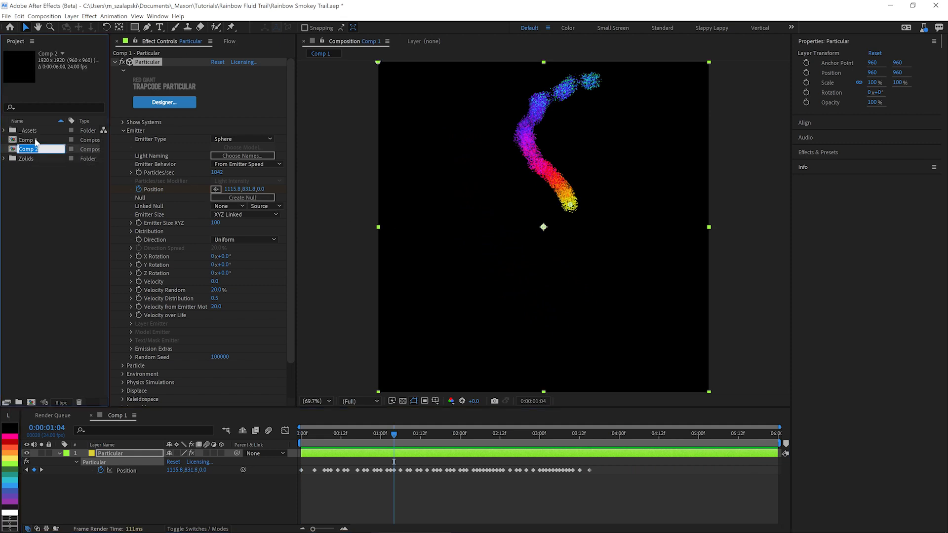
{"action": "type", "text": "Fluid"}
{"action": "left_click", "coordinate": [41, 140]}
{"action": "type", "text": "Turbulence"}
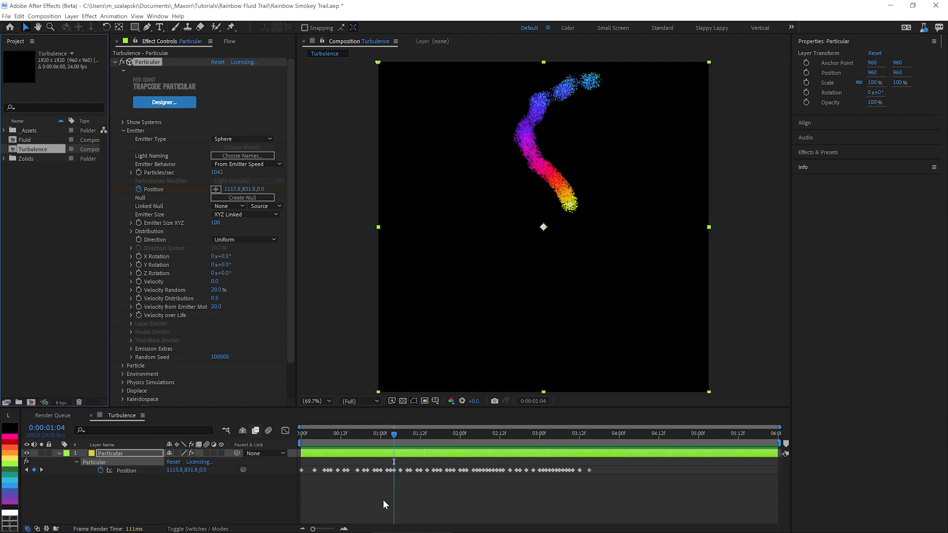
{"action": "mouse_move", "coordinate": [601, 138]}
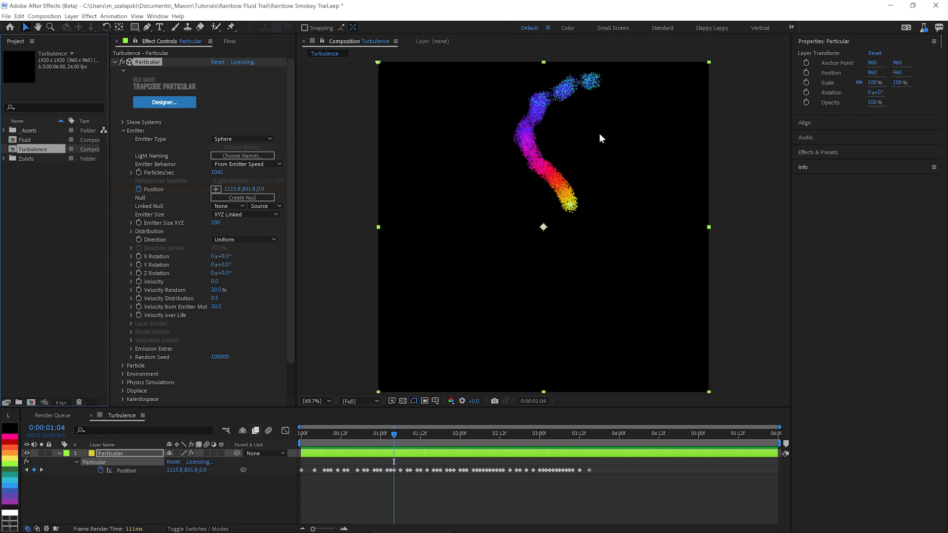
{"action": "mouse_move", "coordinate": [123, 378]}
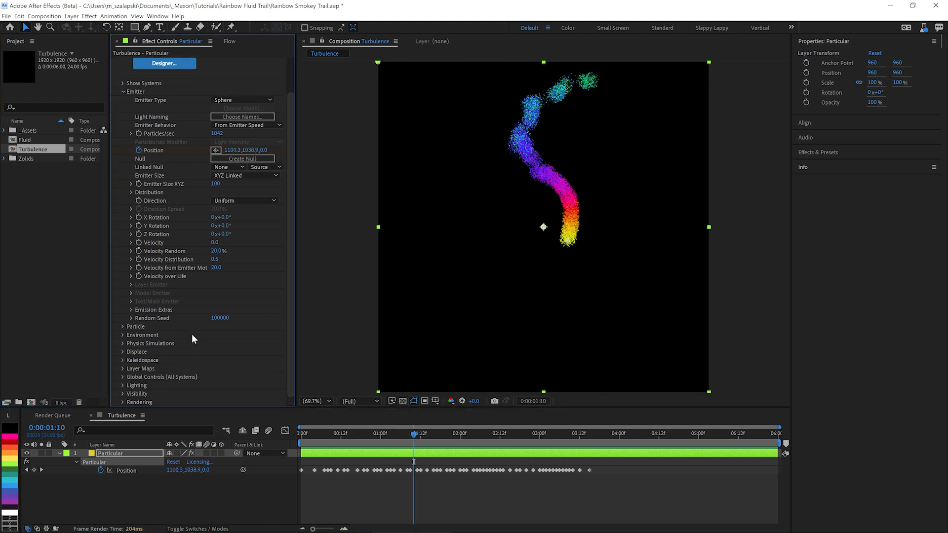
Expand Environment and set Air Turbulence Scale to 8
{"action": "left_click", "coordinate": [122, 335]}
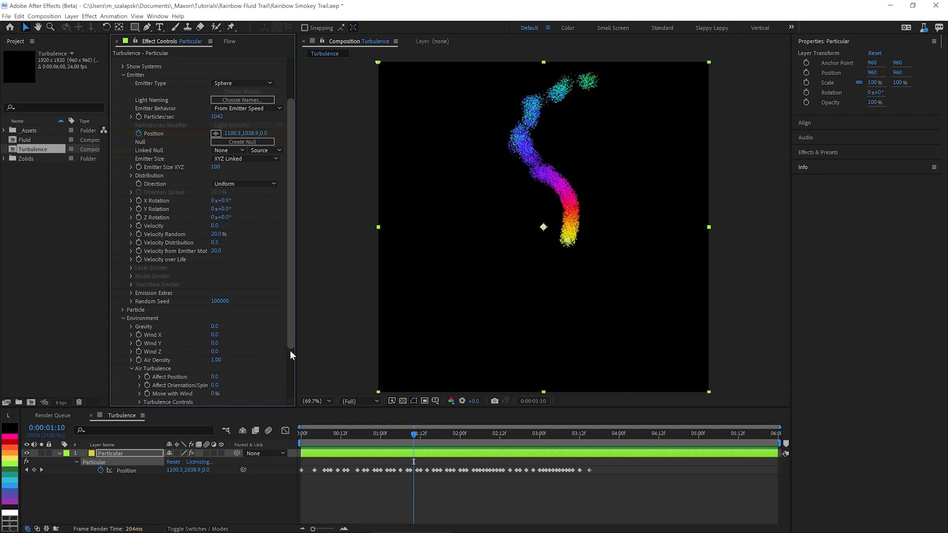
{"action": "scroll", "scroll_direction": "down", "scroll_amount": 3}
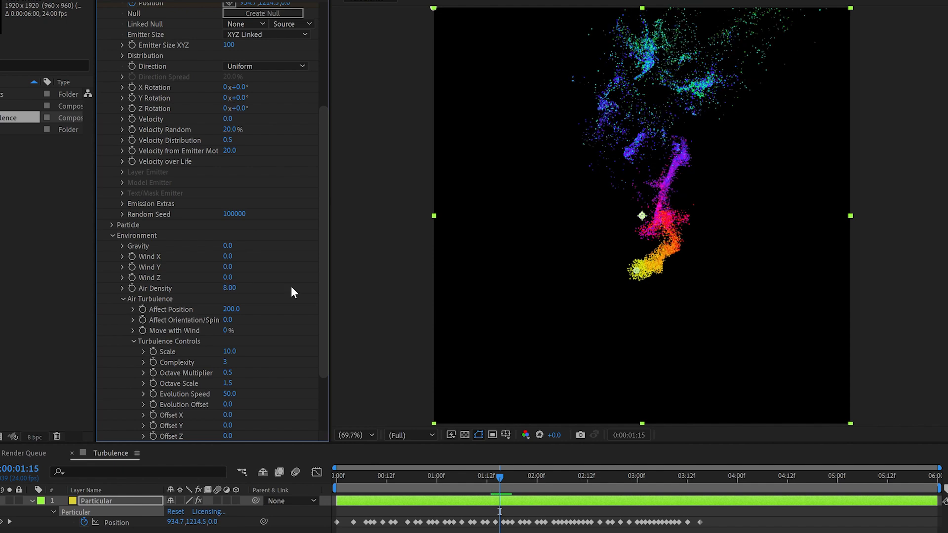
{"action": "mouse_move", "coordinate": [258, 319]}
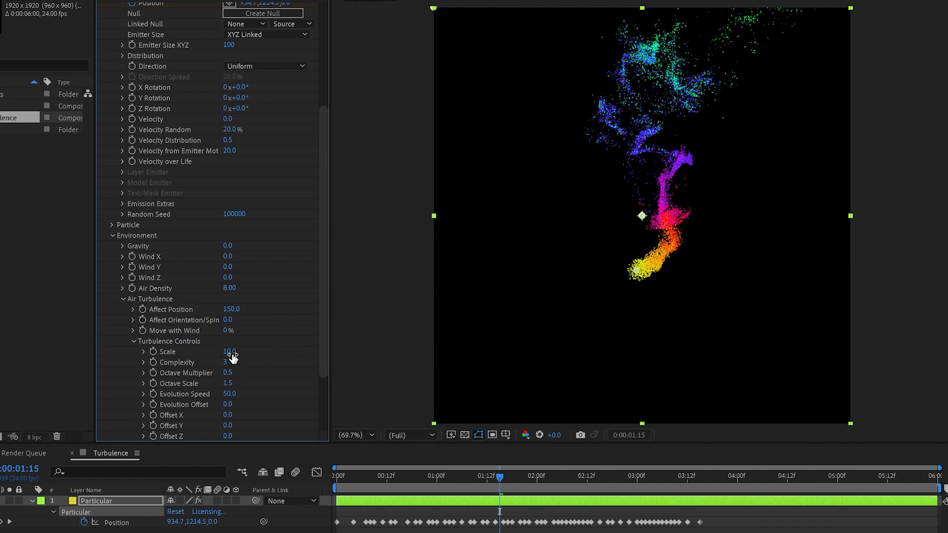
{"action": "double_click", "coordinate": [228, 352]}
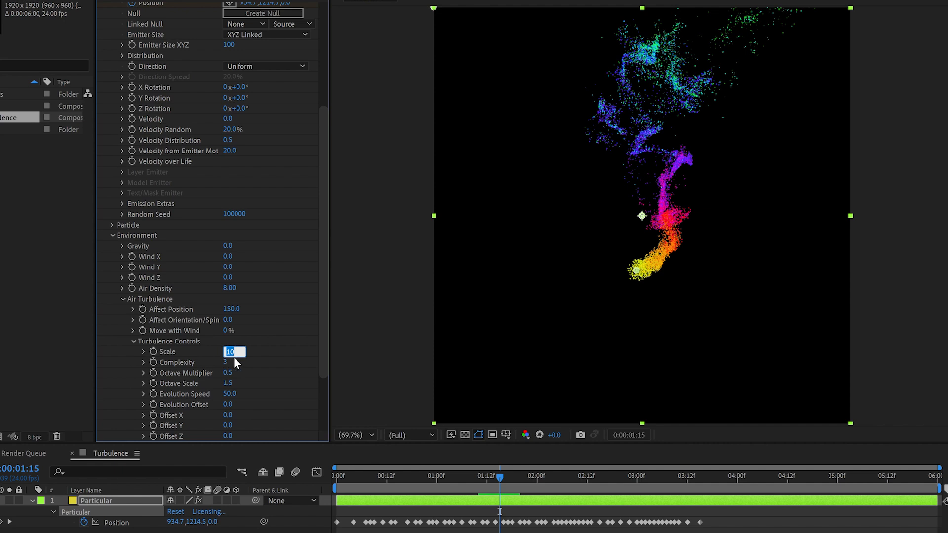
{"action": "mouse_move", "coordinate": [630, 110]}
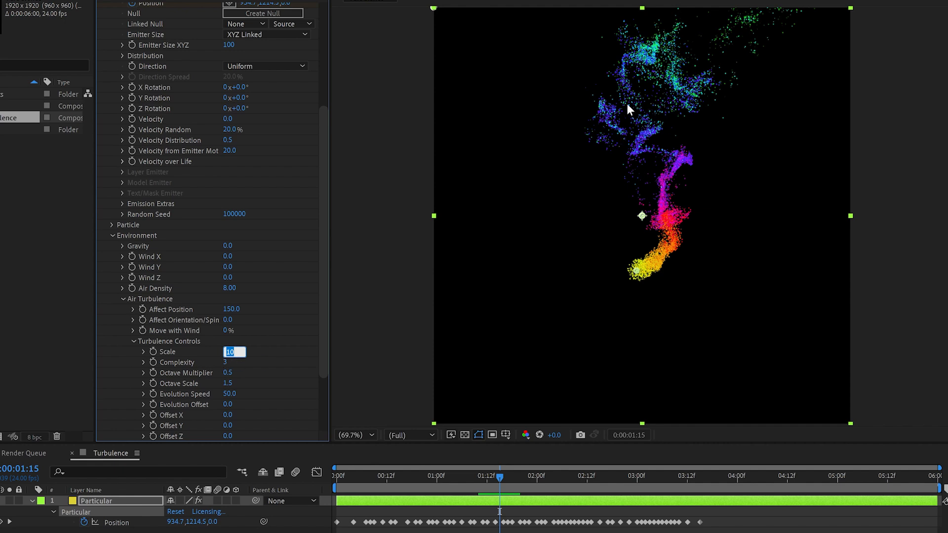
{"action": "mouse_move", "coordinate": [330, 356]}
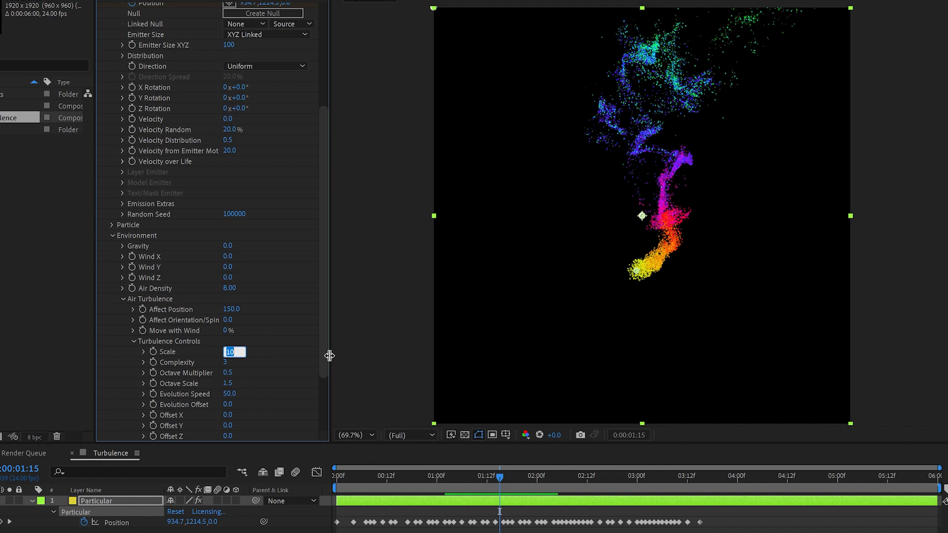
{"action": "type", "text": "8."}
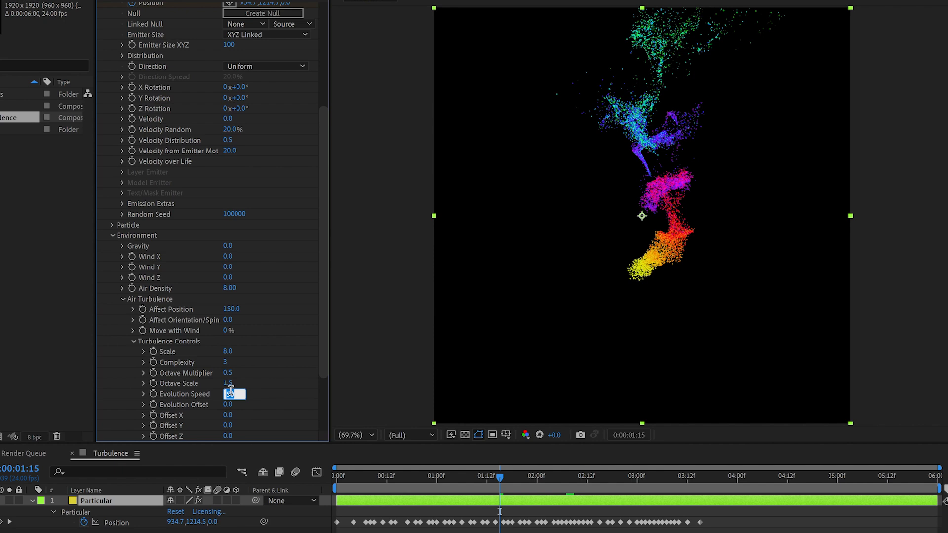
Set Air Turbulence Affect Position to 200, then settle on 150
{"action": "type", "text": "200"}
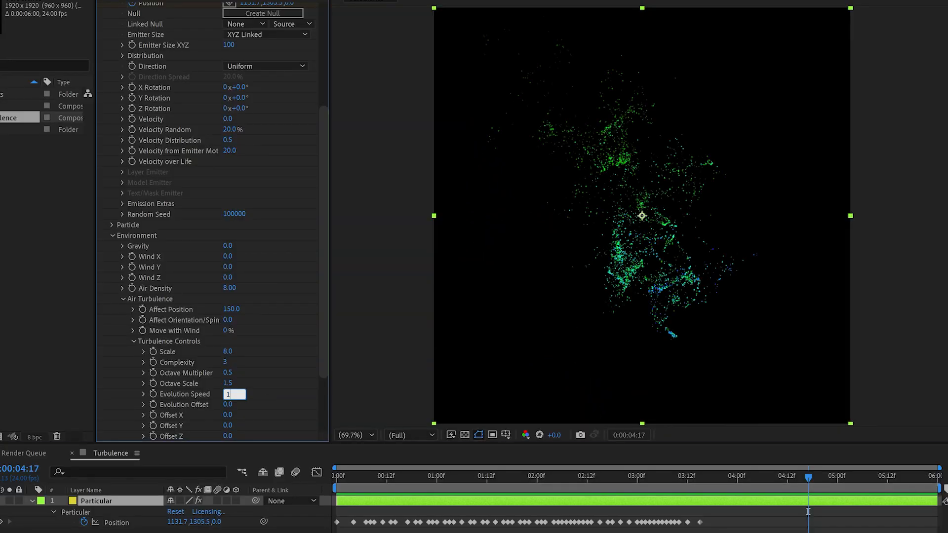
{"action": "type", "text": "150"}
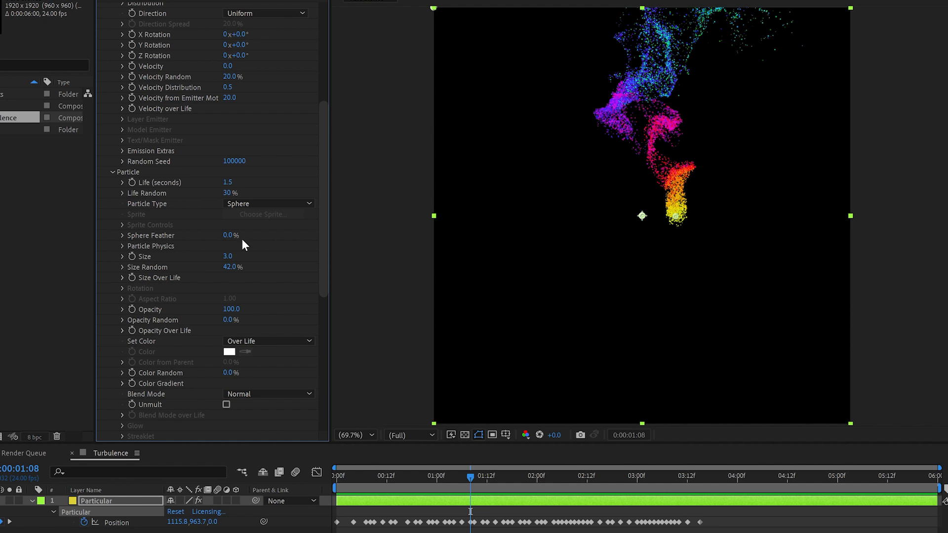
Change the Particle Size from 3 to 2
{"action": "left_click", "coordinate": [228, 256]}
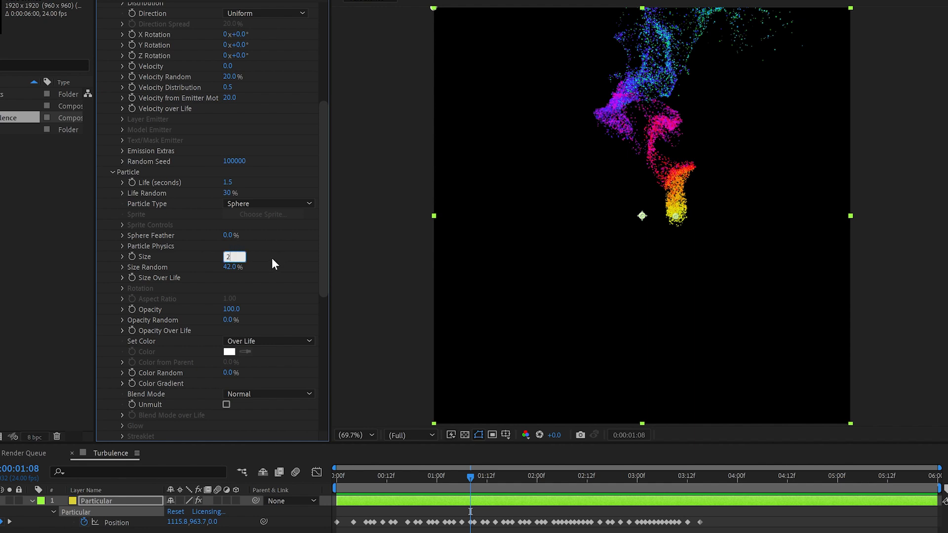
{"action": "mouse_move", "coordinate": [265, 287]}
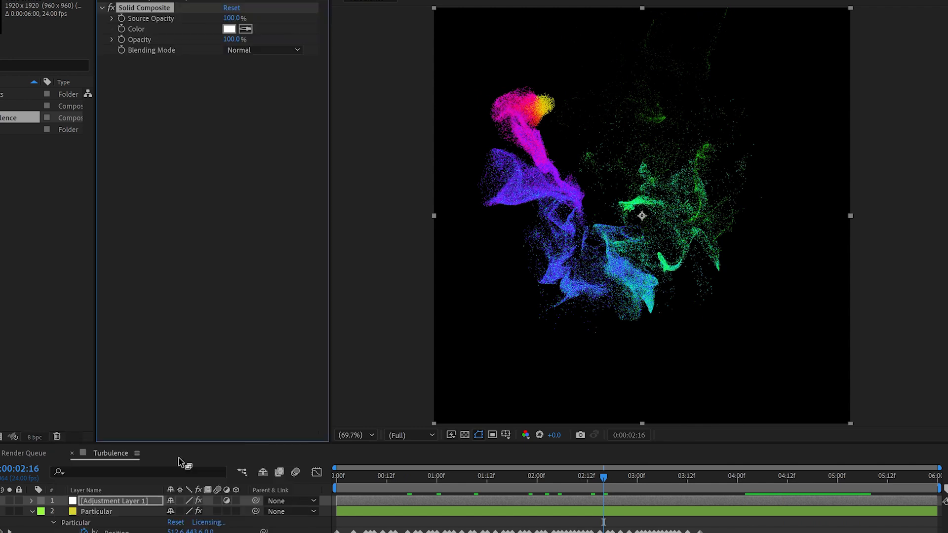
Add an adjustment layer whose solid backing colour is black
{"action": "left_click", "coordinate": [228, 29]}
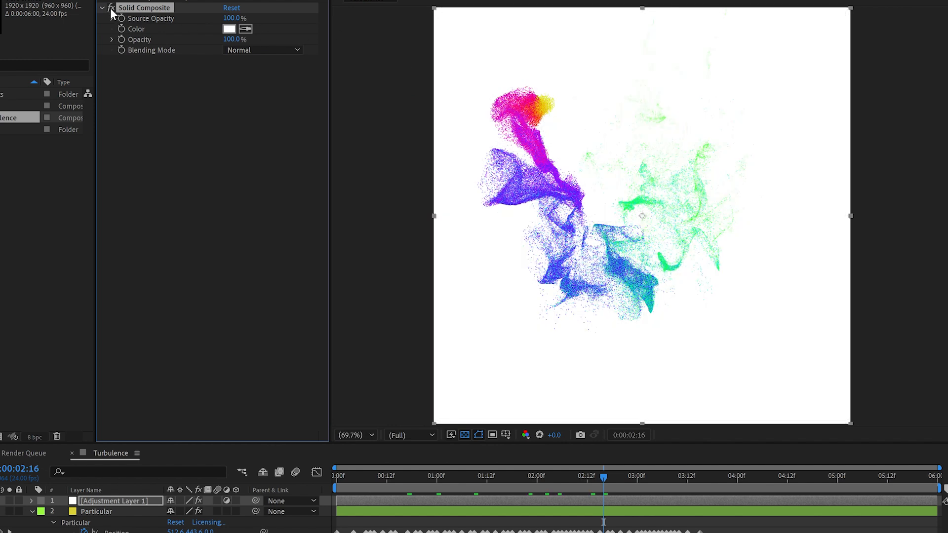
{"action": "left_click", "coordinate": [228, 29]}
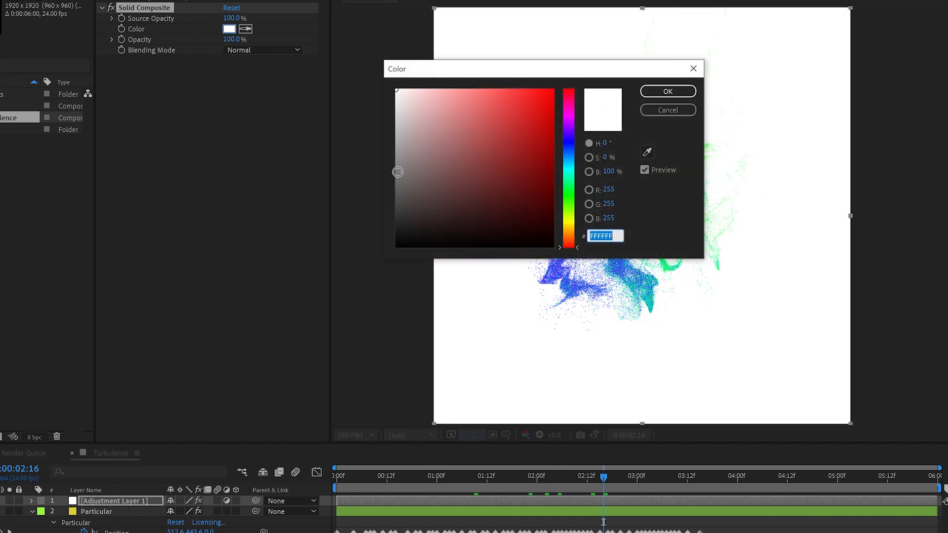
{"action": "left_click", "coordinate": [667, 91]}
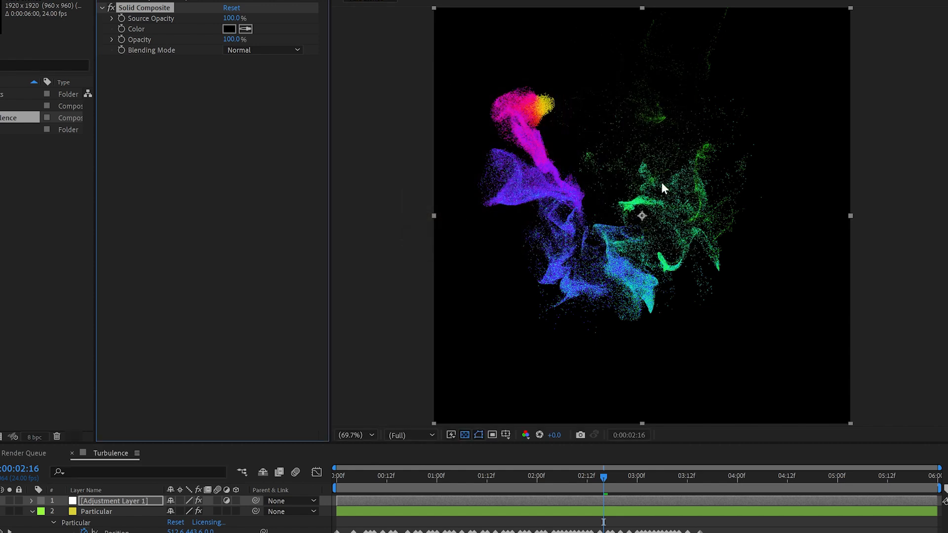
{"action": "mouse_move", "coordinate": [721, 191]}
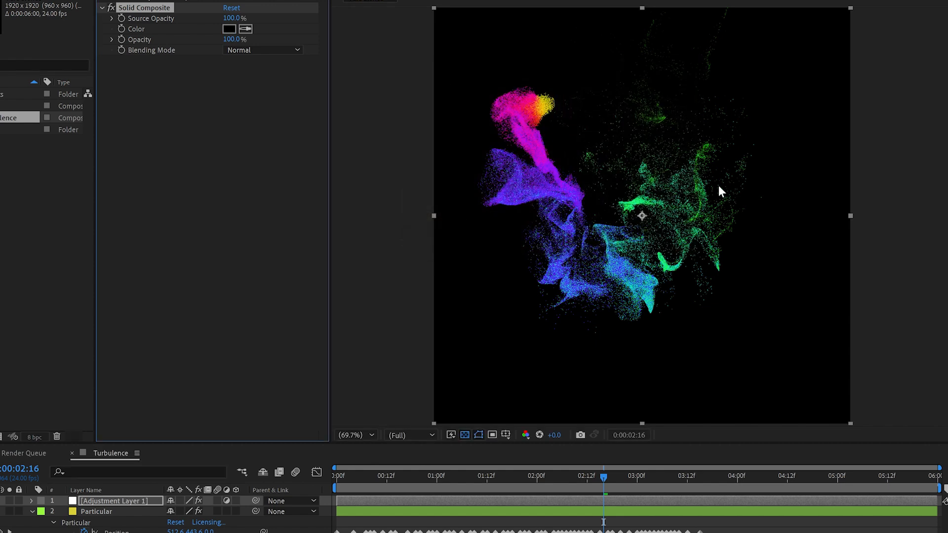
Apply Optical Glow to the adjustment layer with Size 300
{"action": "type", "text": "o"}
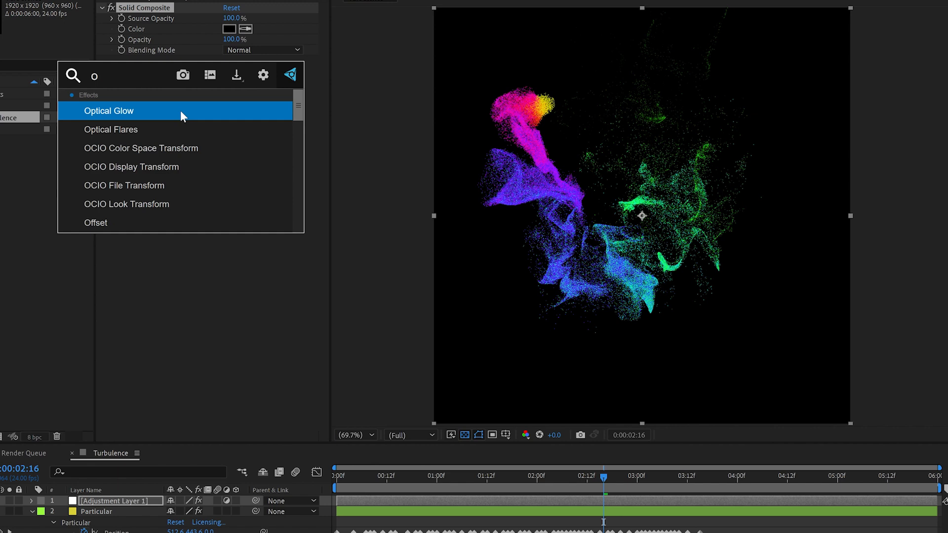
{"action": "double_click", "coordinate": [109, 110]}
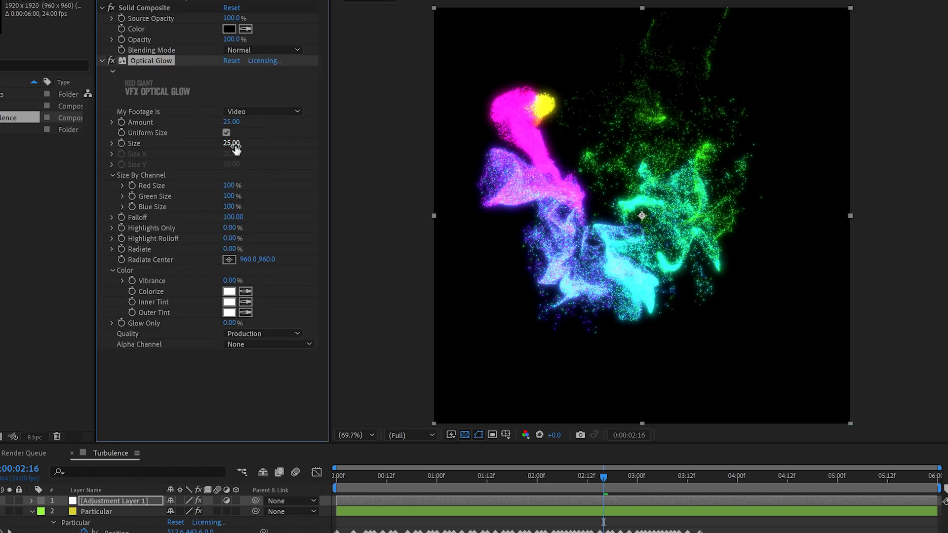
{"action": "type", "text": "300"}
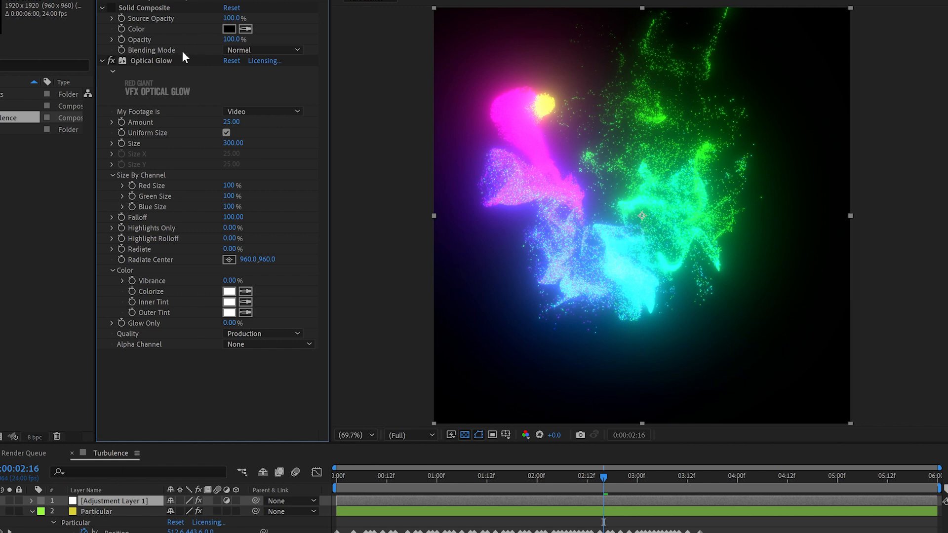
{"action": "mouse_move", "coordinate": [114, 13]}
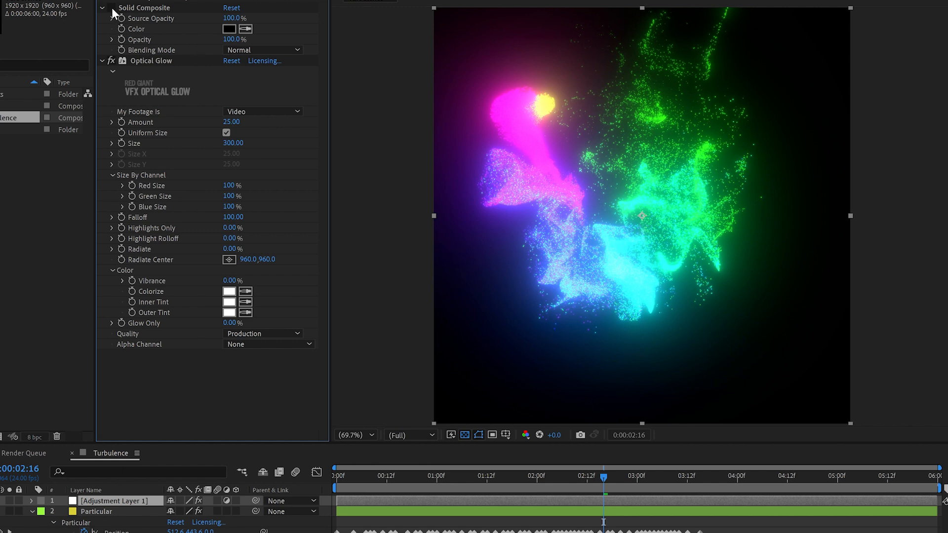
{"action": "mouse_move", "coordinate": [729, 85]}
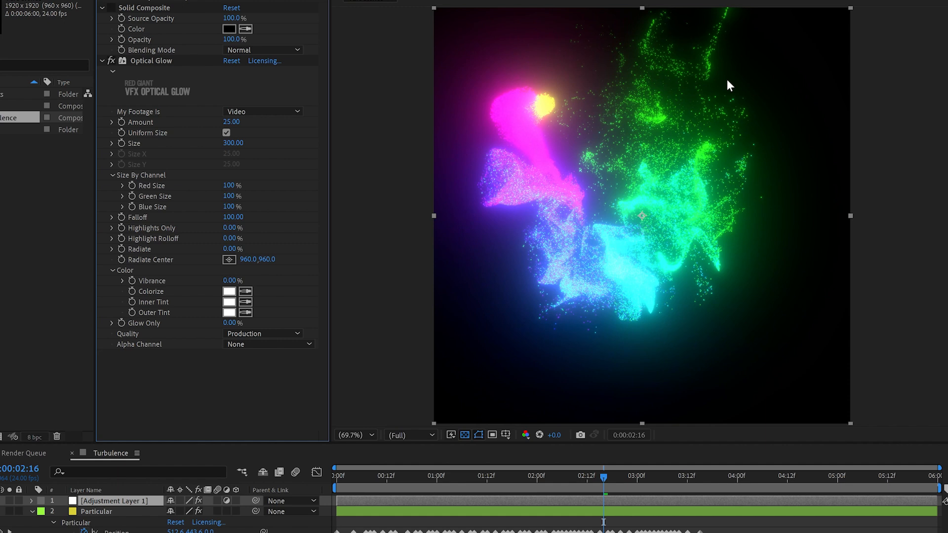
{"action": "mouse_move", "coordinate": [737, 35]}
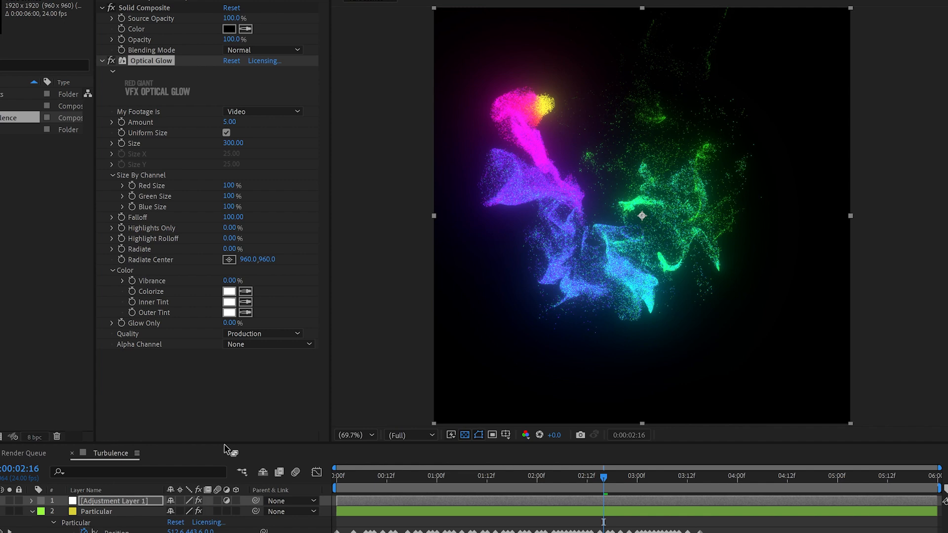
Choose the Modern 35mm grain preset in the Renoiser effect
{"action": "left_click", "coordinate": [266, 267]}
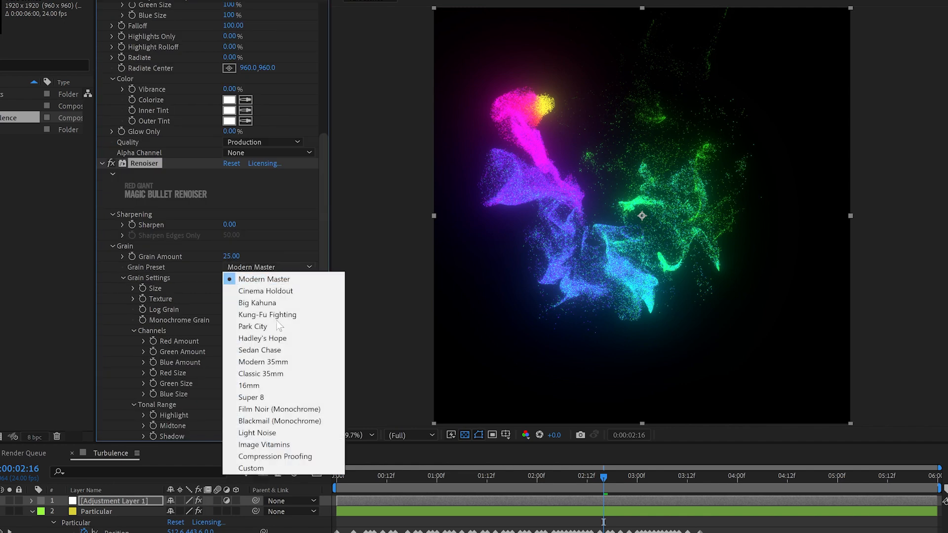
{"action": "left_click", "coordinate": [248, 385]}
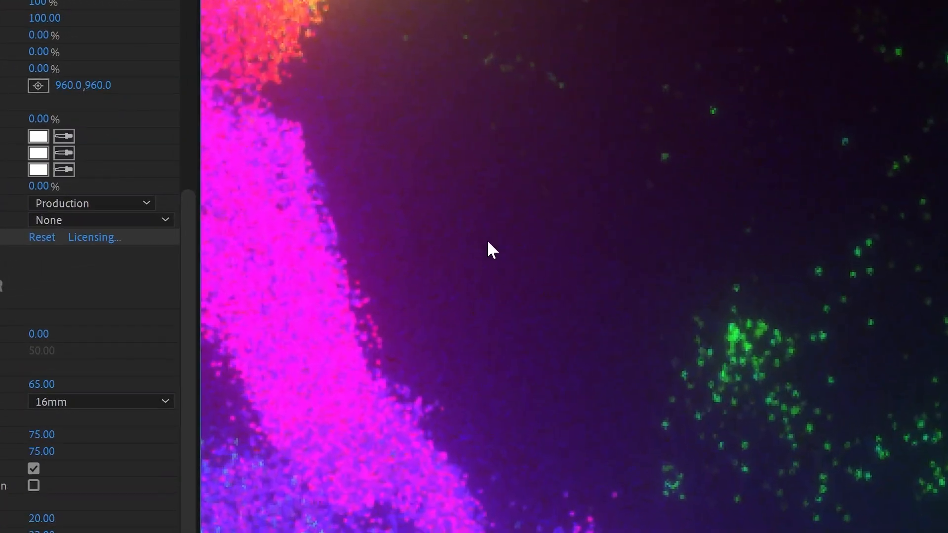
{"action": "left_click", "coordinate": [101, 402]}
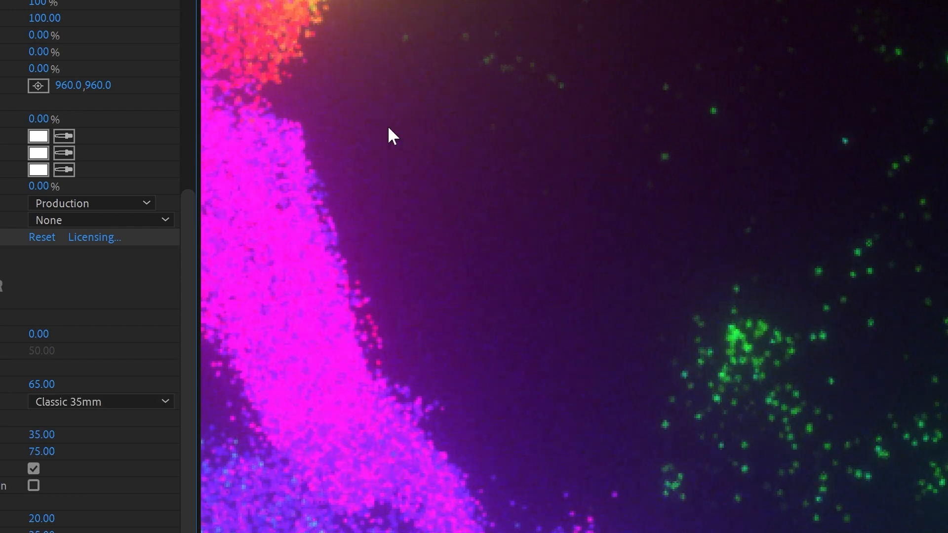
{"action": "mouse_move", "coordinate": [518, 310]}
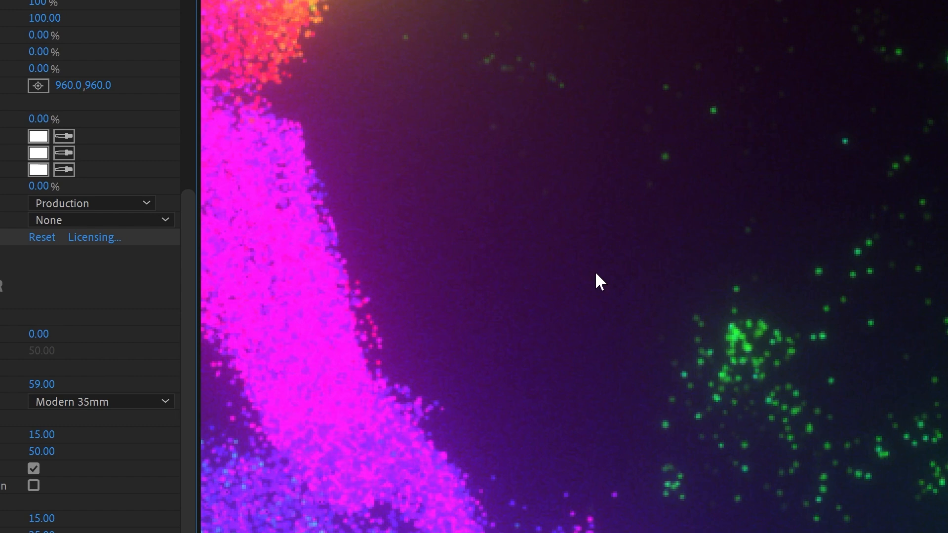
{"action": "mouse_move", "coordinate": [456, 290]}
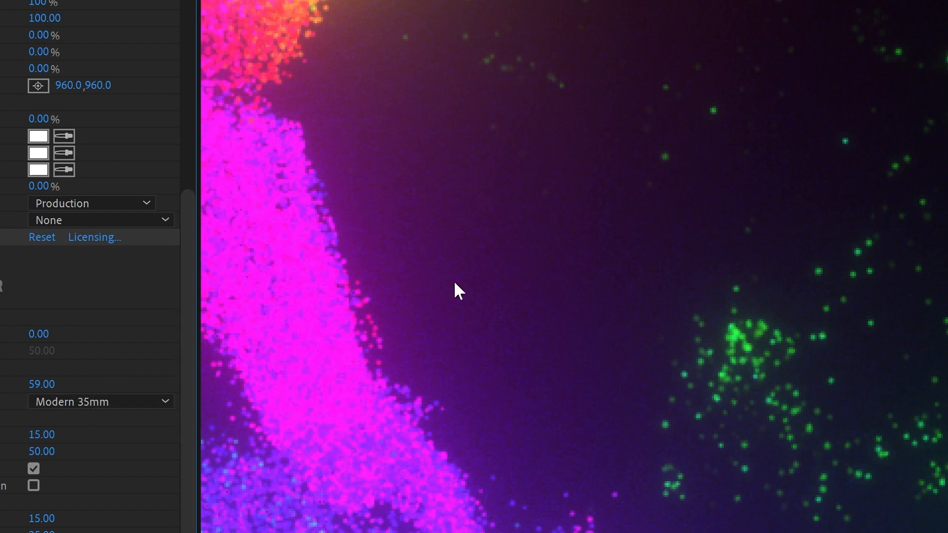
{"action": "mouse_move", "coordinate": [362, 440]}
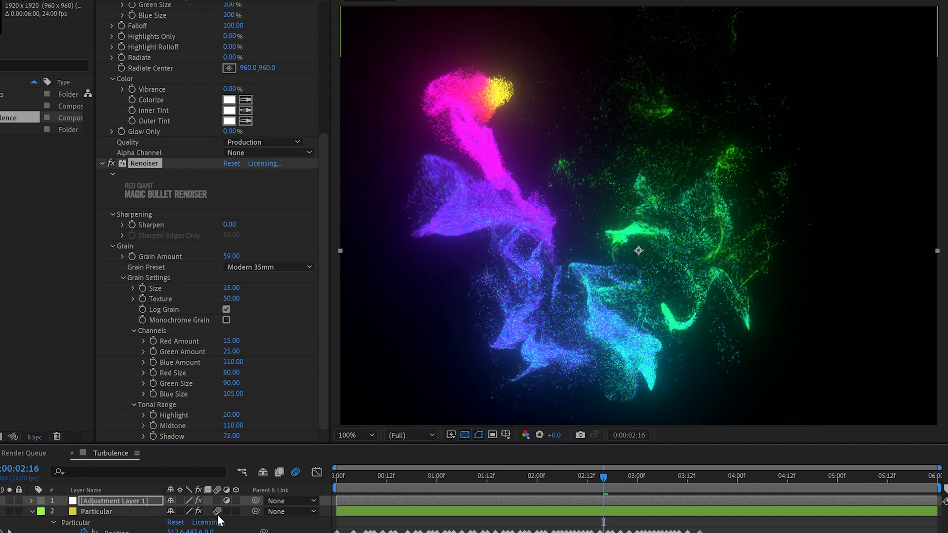
{"action": "mouse_move", "coordinate": [556, 233]}
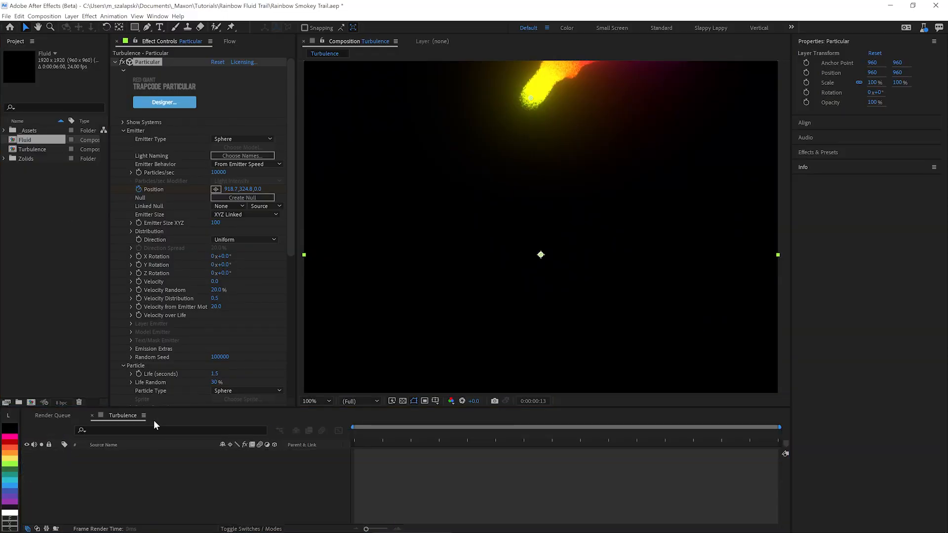
In the Fluid comp's Designer enable Fluid Motion as a Vortex Ring with Random Swirl 80
{"action": "left_click", "coordinate": [163, 102]}
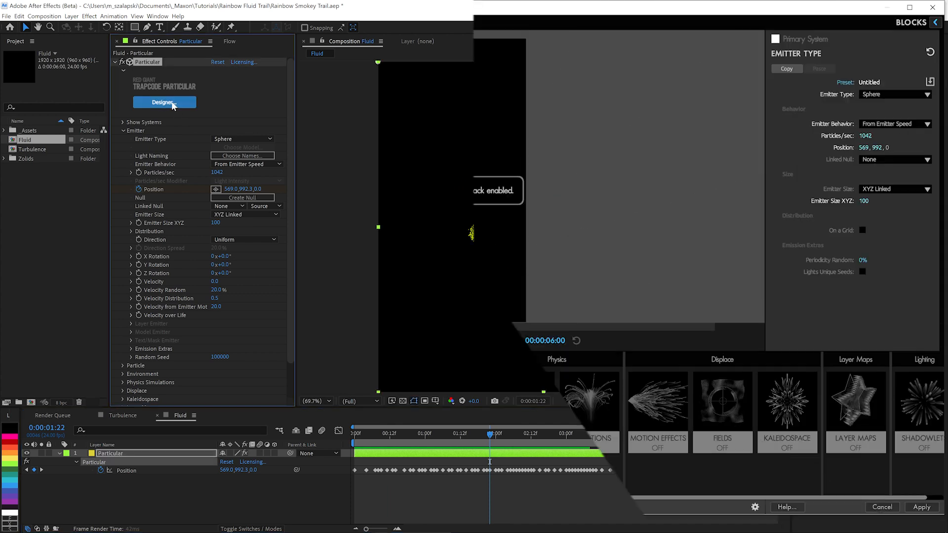
{"action": "left_click", "coordinate": [164, 102]}
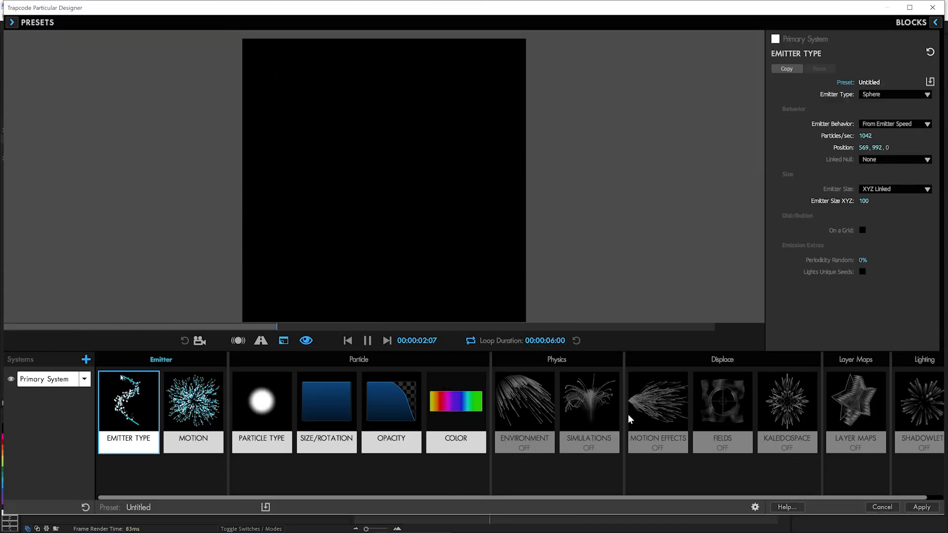
{"action": "left_click", "coordinate": [589, 401]}
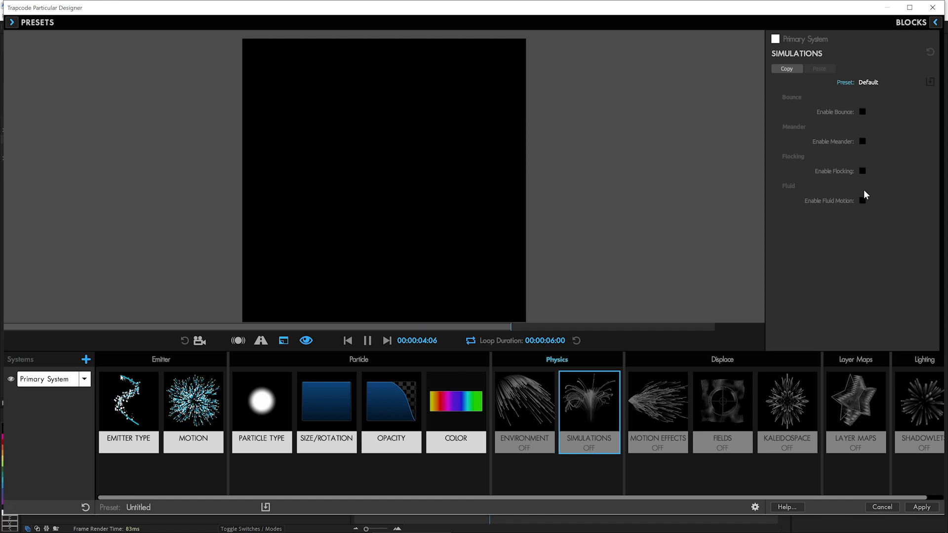
{"action": "left_click", "coordinate": [864, 201]}
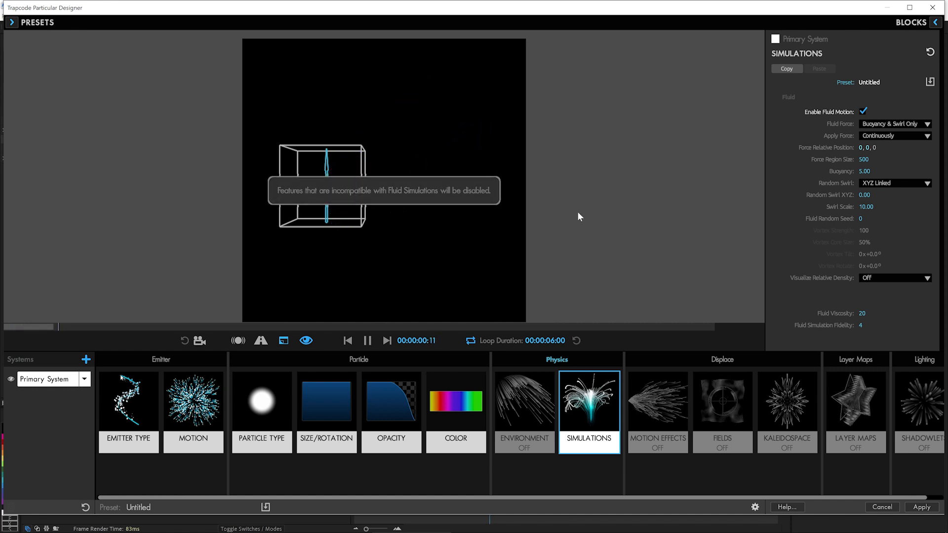
{"action": "left_click", "coordinate": [895, 124]}
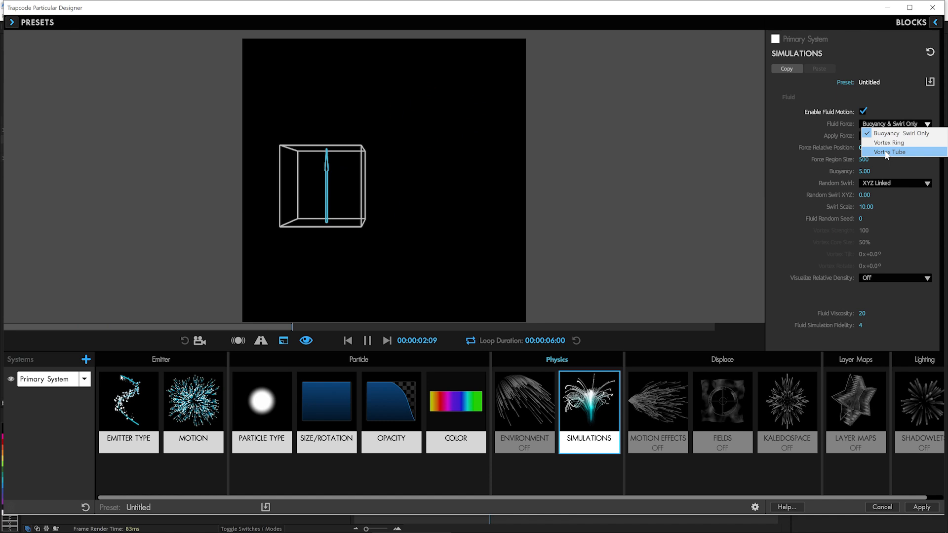
{"action": "left_click", "coordinate": [888, 142]}
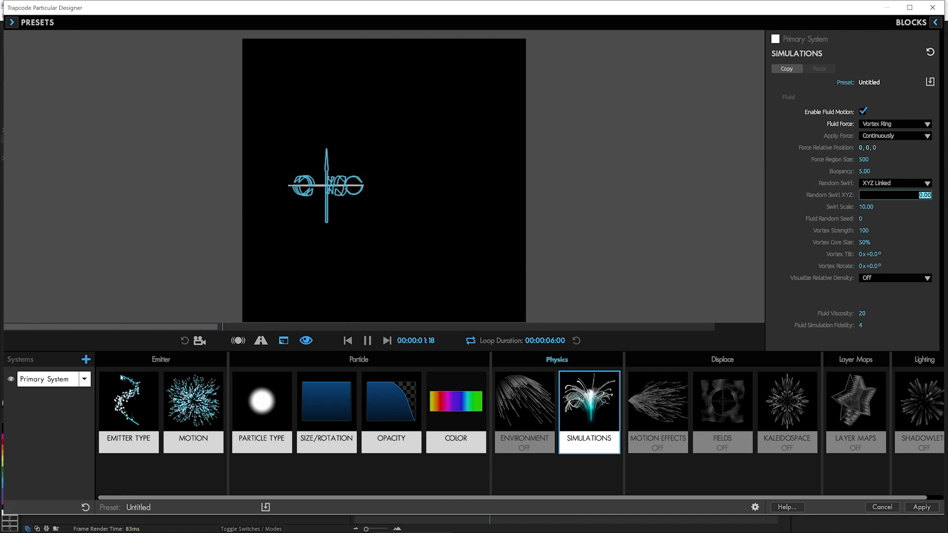
{"action": "type", "text": "80"}
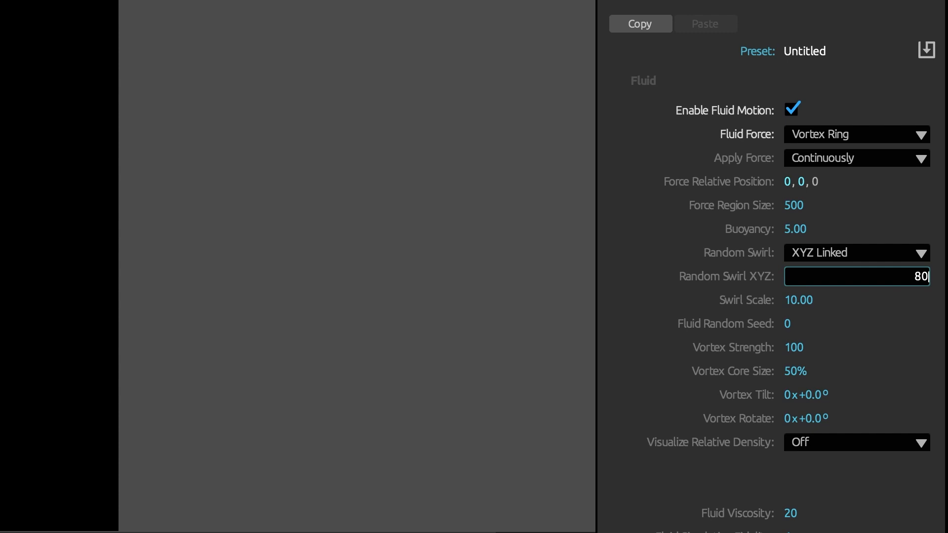
{"action": "mouse_move", "coordinate": [809, 319]}
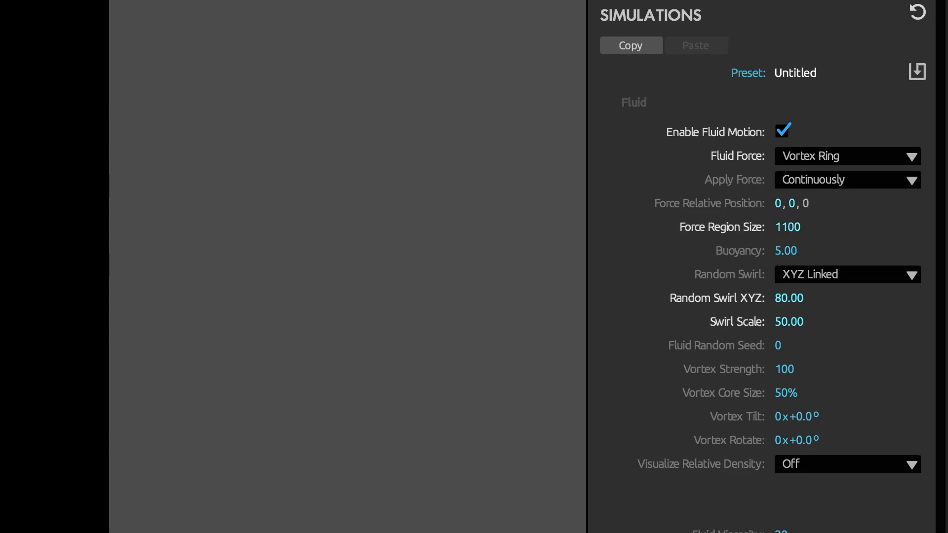
Set force Region 950, shrink the vortex core, visualize density as opacity, and apply
{"action": "left_click_drag", "start_coordinate": [798, 227], "coordinate": [787, 227]}
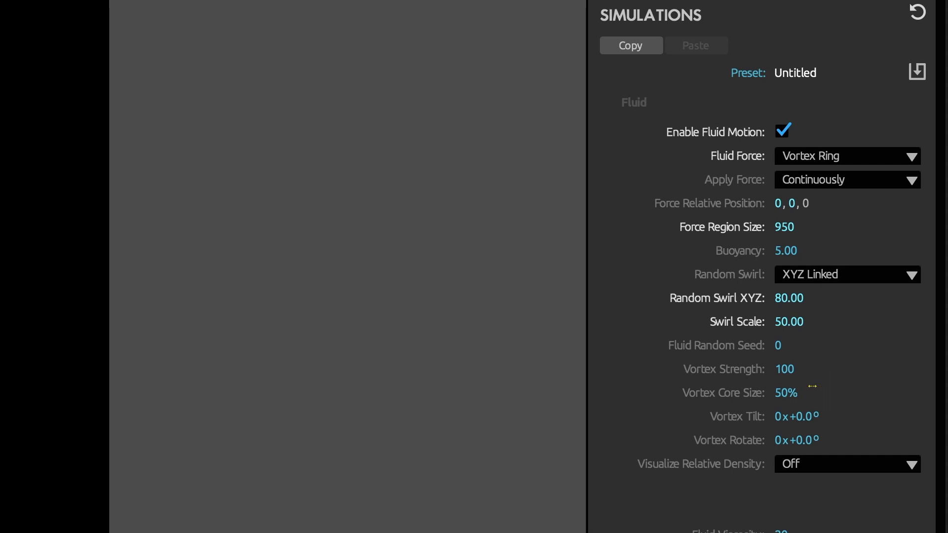
{"action": "mouse_move", "coordinate": [803, 411]}
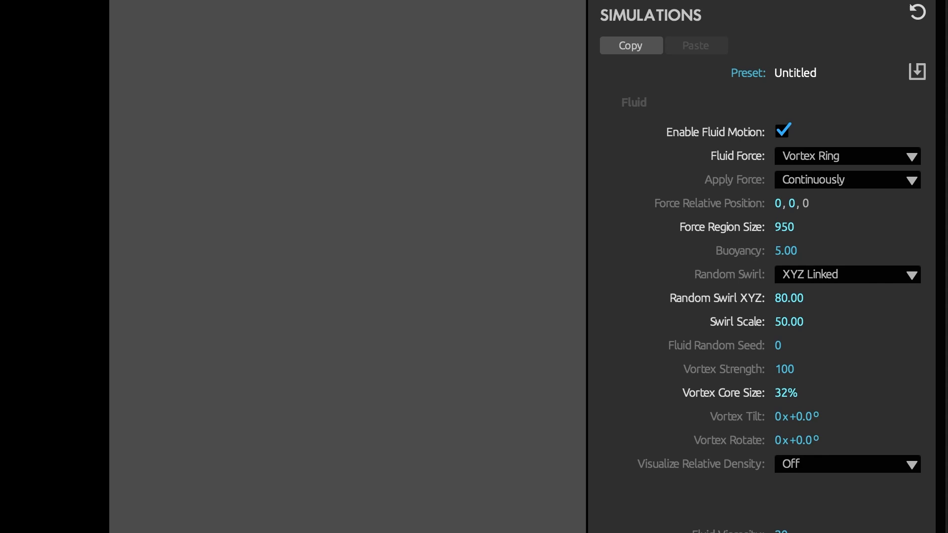
{"action": "left_click_drag", "start_coordinate": [785, 393], "coordinate": [780, 392]}
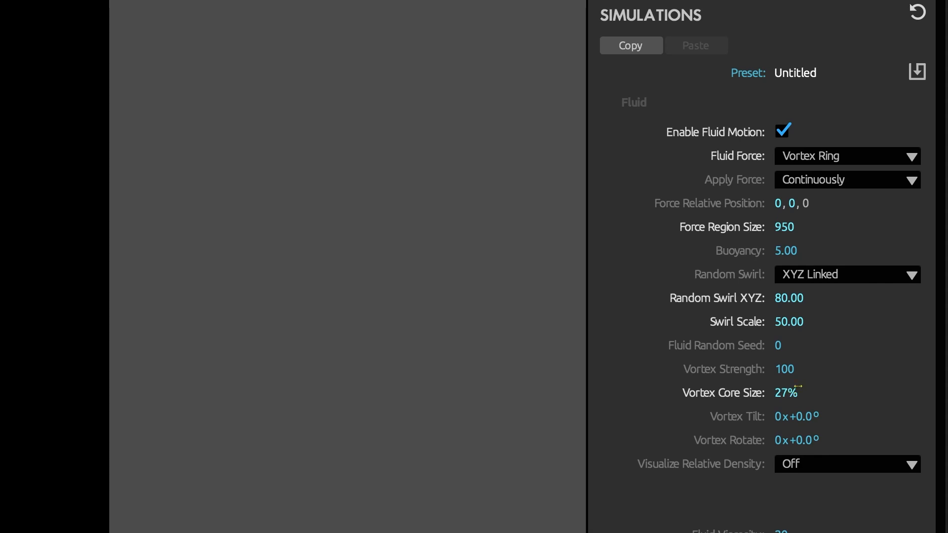
{"action": "left_click_drag", "start_coordinate": [786, 392], "coordinate": [777, 392]}
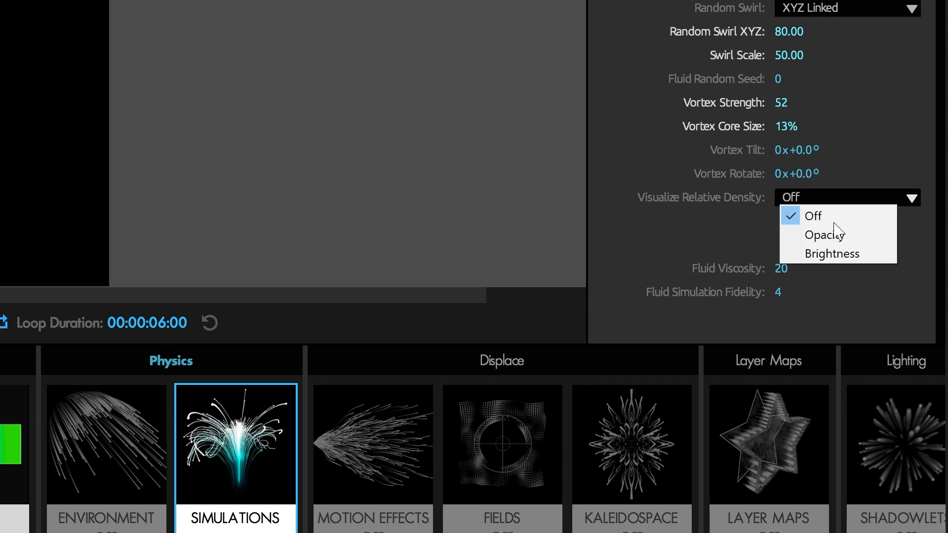
{"action": "left_click", "coordinate": [824, 235]}
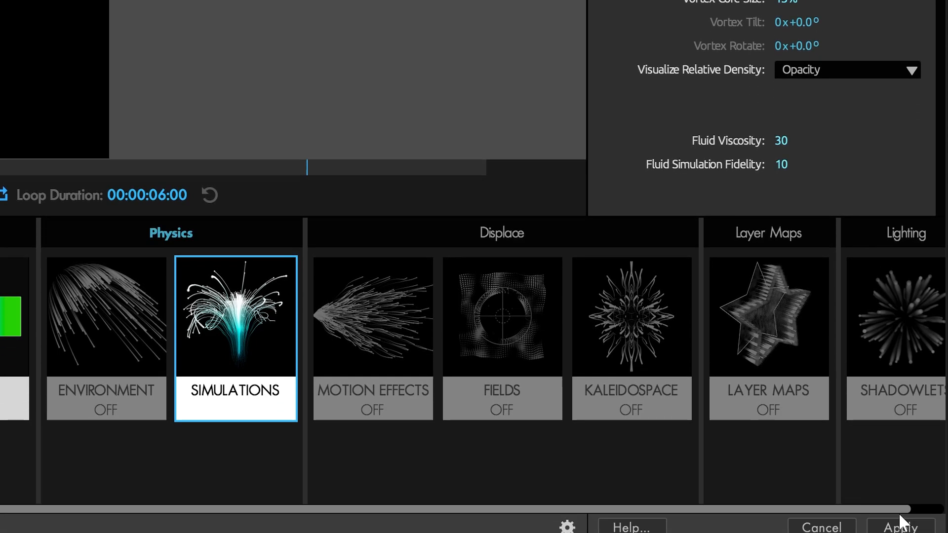
{"action": "left_click", "coordinate": [901, 525]}
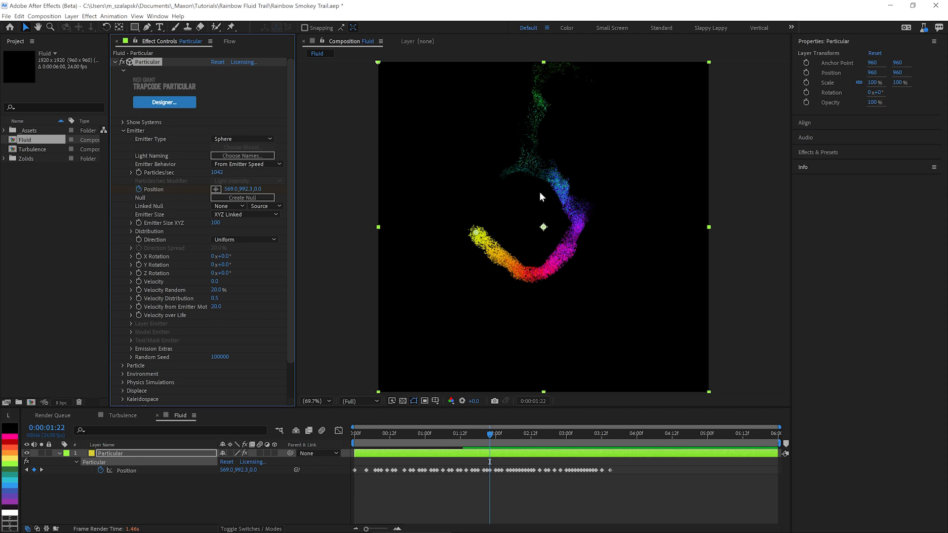
{"action": "mouse_move", "coordinate": [557, 257]}
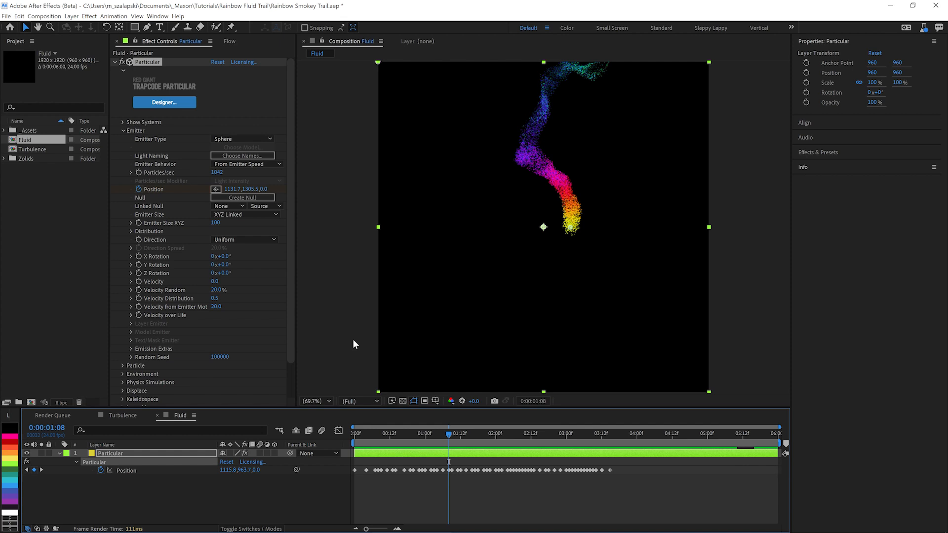
Scroll Effect Controls to the Emitter's Velocity from Emitter Motion setting
{"action": "scroll", "scroll_direction": "down", "scroll_amount": 3}
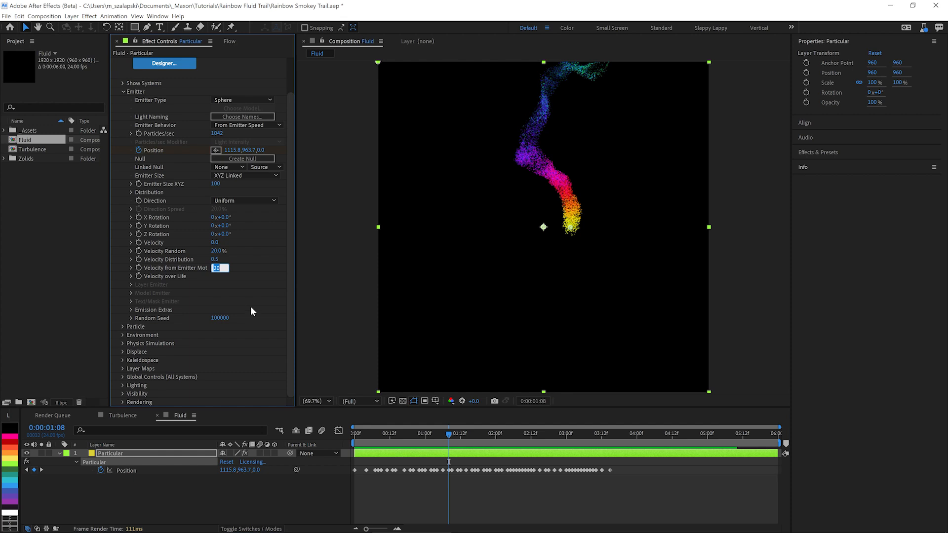
{"action": "mouse_move", "coordinate": [251, 311]}
{"action": "type", "text": "300"}
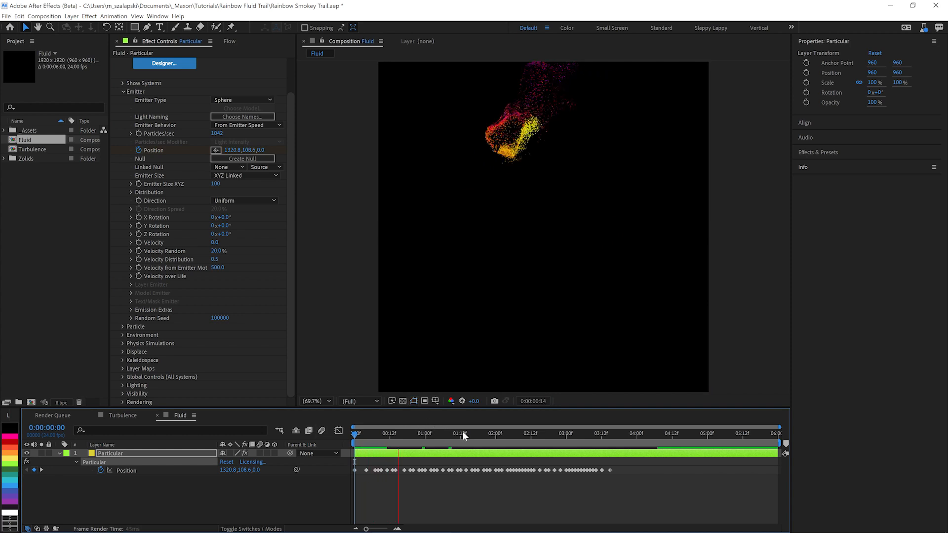
Make the emitter shoot outwards at velocity 3000 from a size-200 sphere, previewing along the timeline
{"action": "left_click", "coordinate": [465, 434]}
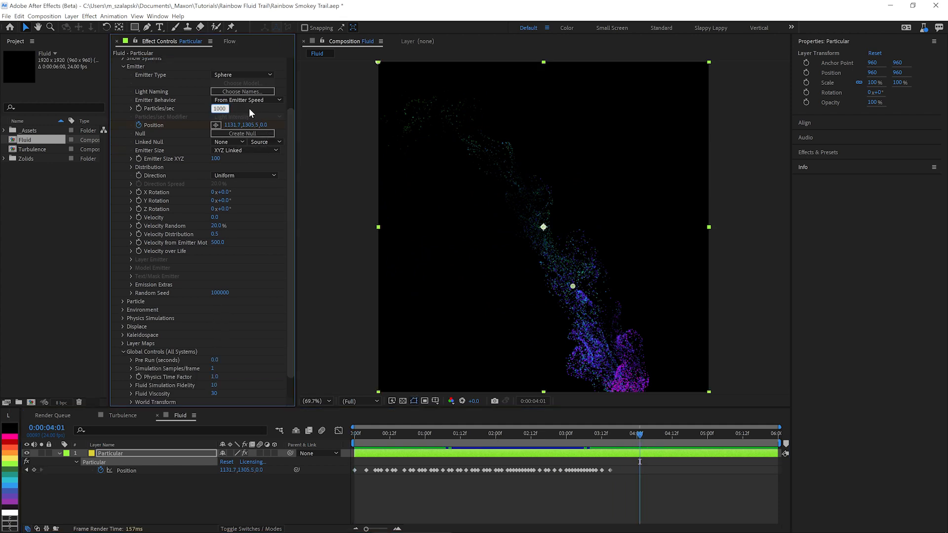
{"action": "type", "text": "10000"}
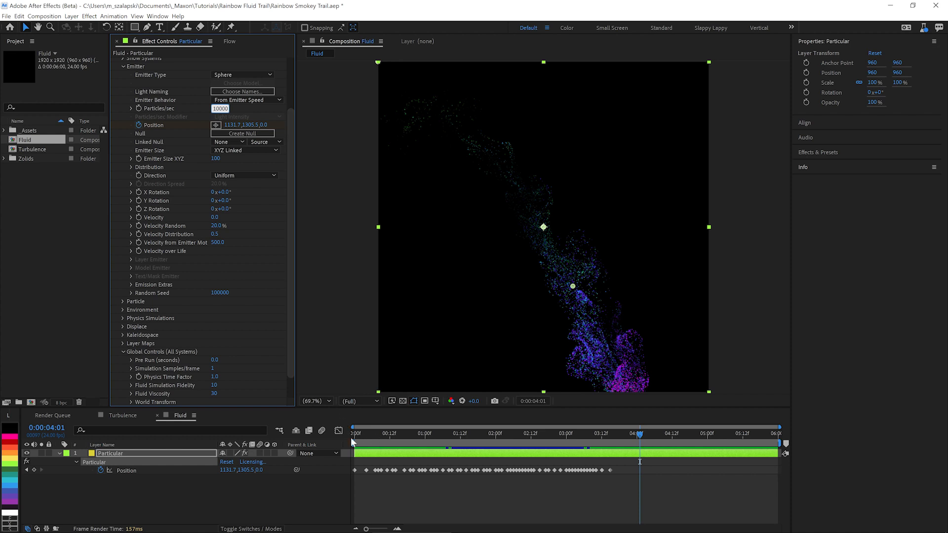
{"action": "left_click", "coordinate": [397, 434]}
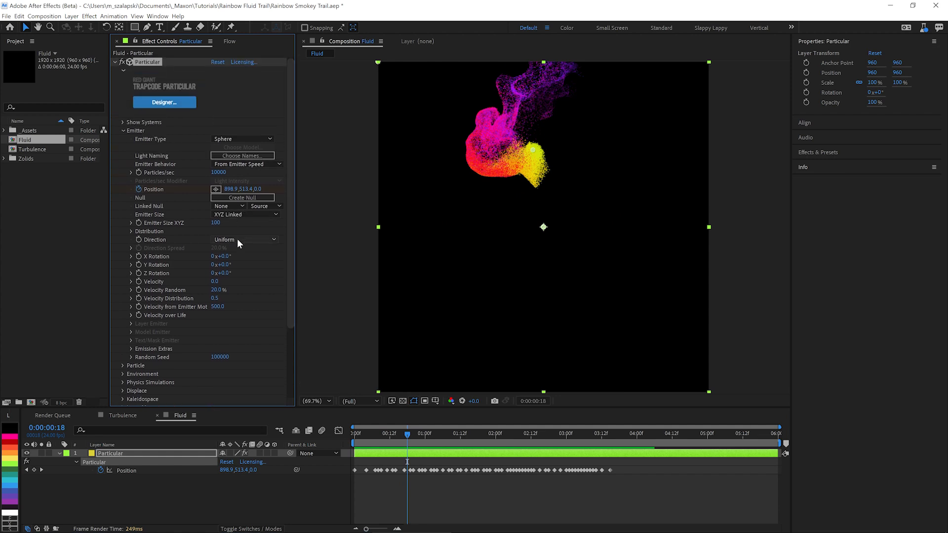
{"action": "mouse_move", "coordinate": [241, 289]}
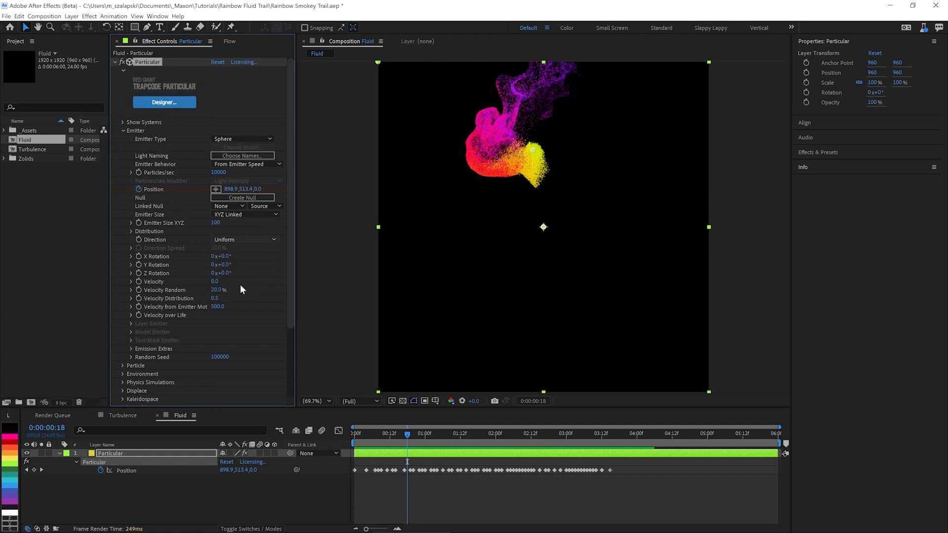
{"action": "left_click", "coordinate": [245, 239]}
{"action": "type", "text": "3000"}
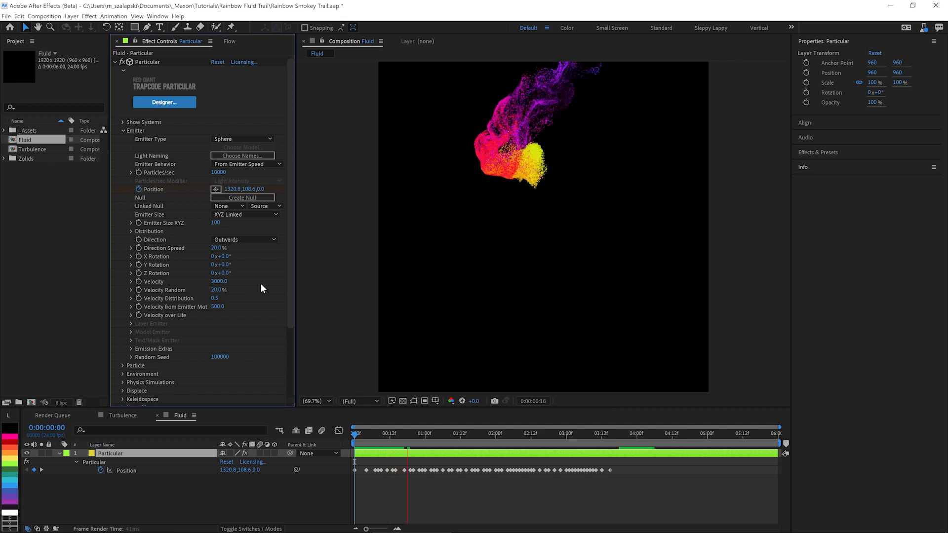
{"action": "left_click", "coordinate": [408, 433]}
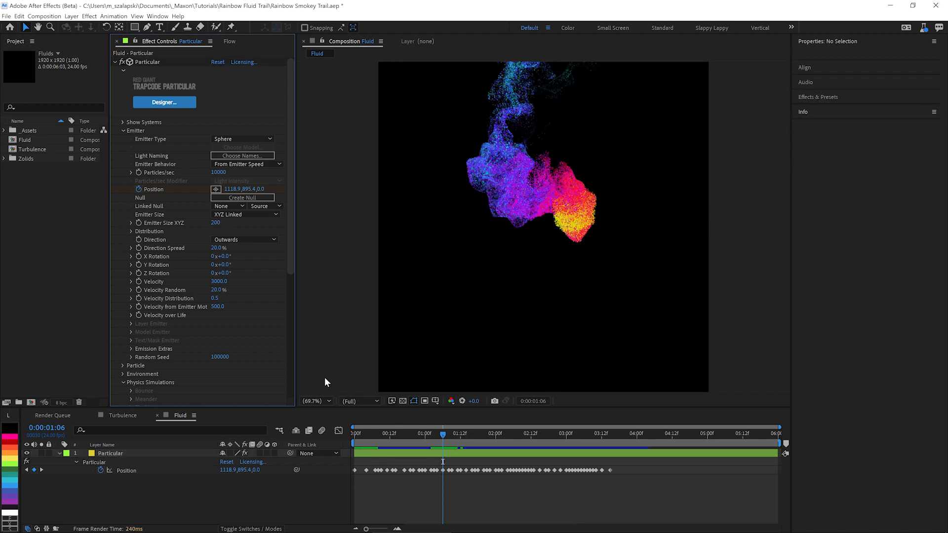
{"action": "left_click", "coordinate": [353, 434]}
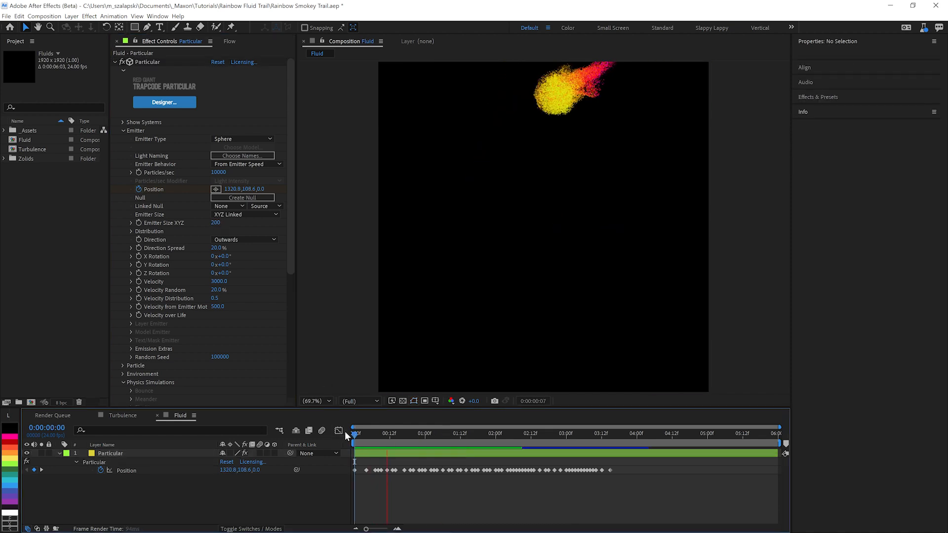
{"action": "left_click", "coordinate": [528, 433]}
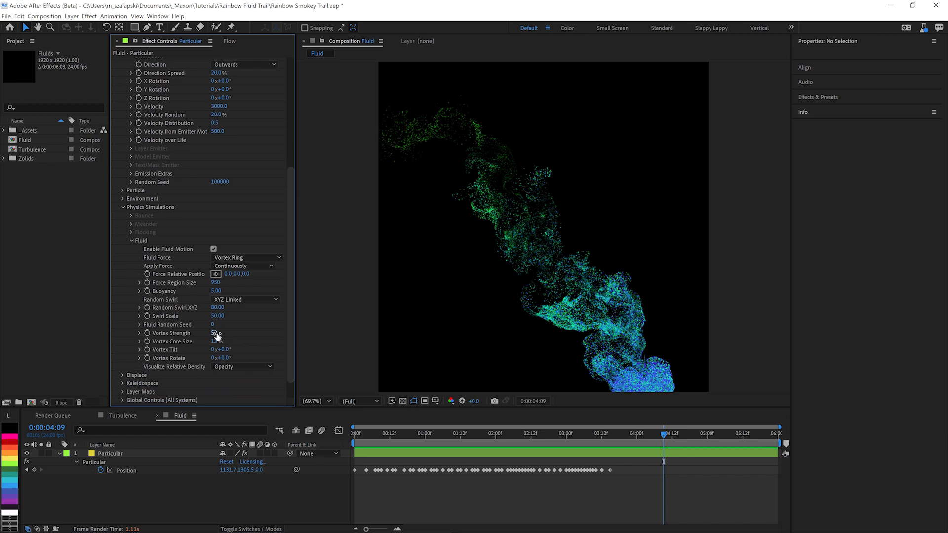
Weaken the fluid vortex strength to 20
{"action": "left_click", "coordinate": [216, 333]}
{"action": "type", "text": "20"}
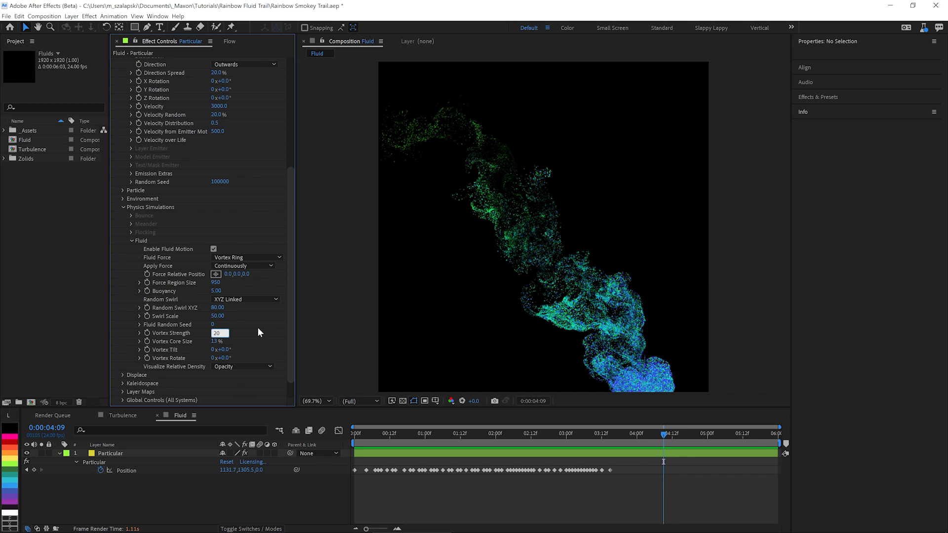
{"action": "left_click", "coordinate": [110, 453]}
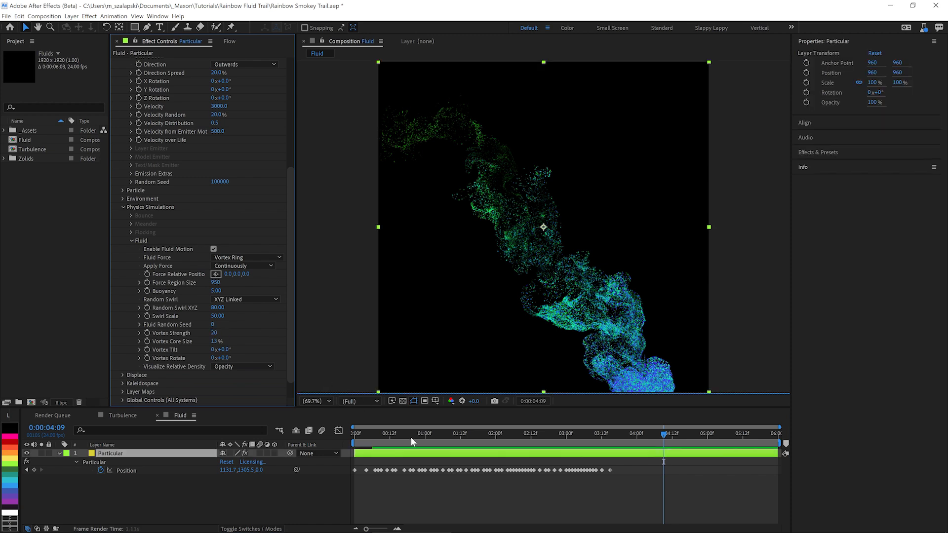
{"action": "mouse_move", "coordinate": [414, 442]}
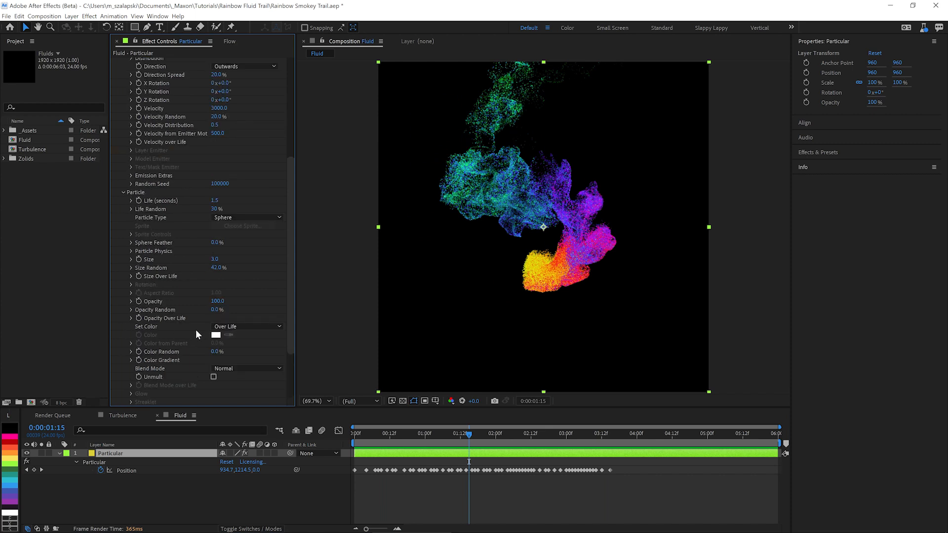
{"action": "mouse_move", "coordinate": [134, 276]}
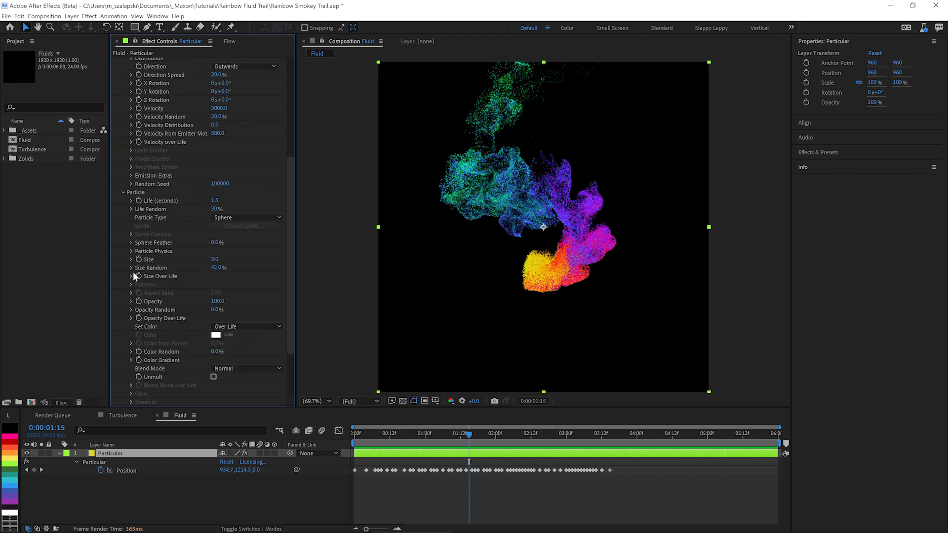
Shape Size Over Life so particles grow from 0% to full size by 10% lifetime, then preview a second in
{"action": "left_click", "coordinate": [131, 276]}
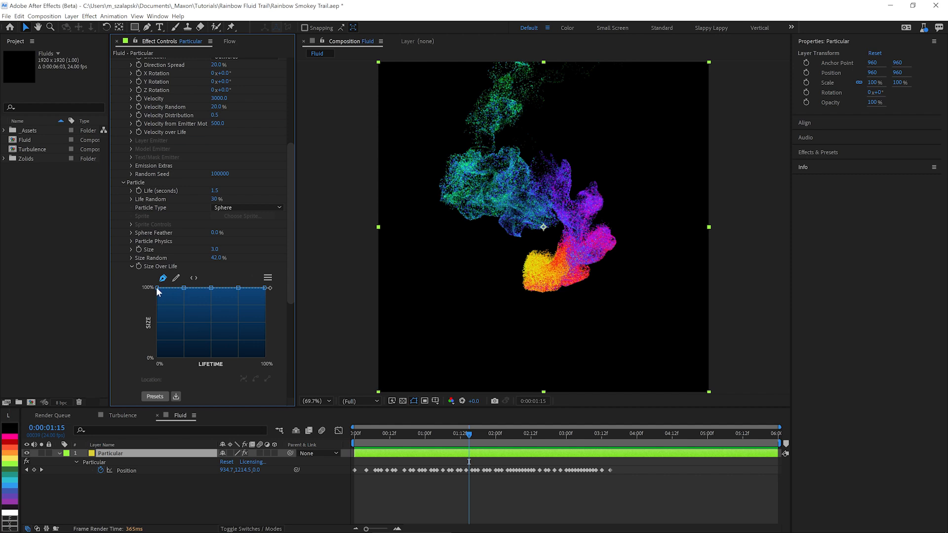
{"action": "left_click_drag", "start_coordinate": [158, 287], "coordinate": [167, 356]}
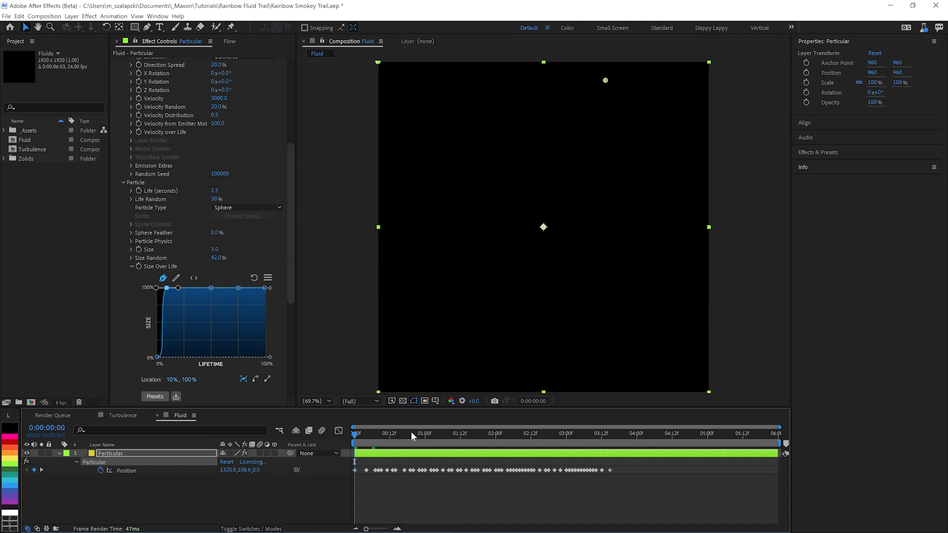
{"action": "left_click", "coordinate": [422, 434]}
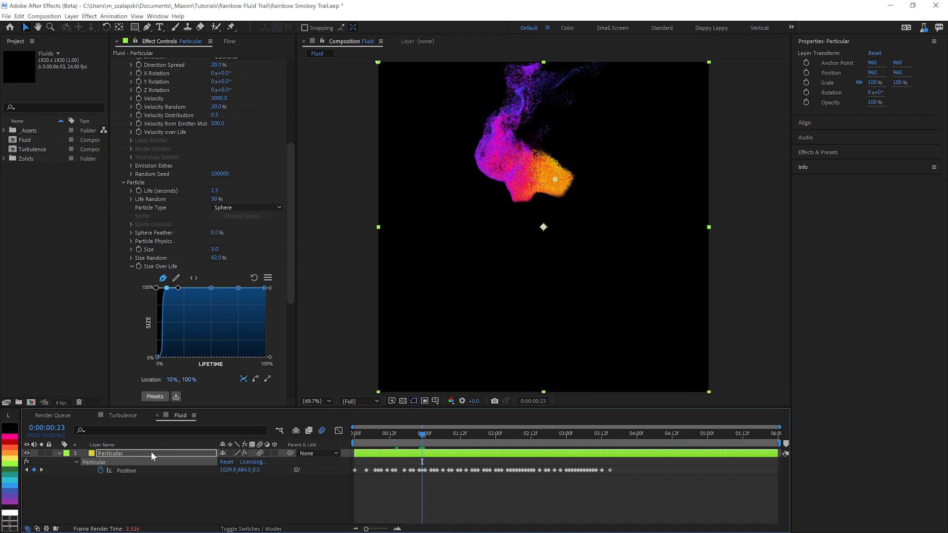
Add Solid Composite with a black background colour behind the trail
{"action": "type", "text": "sol"}
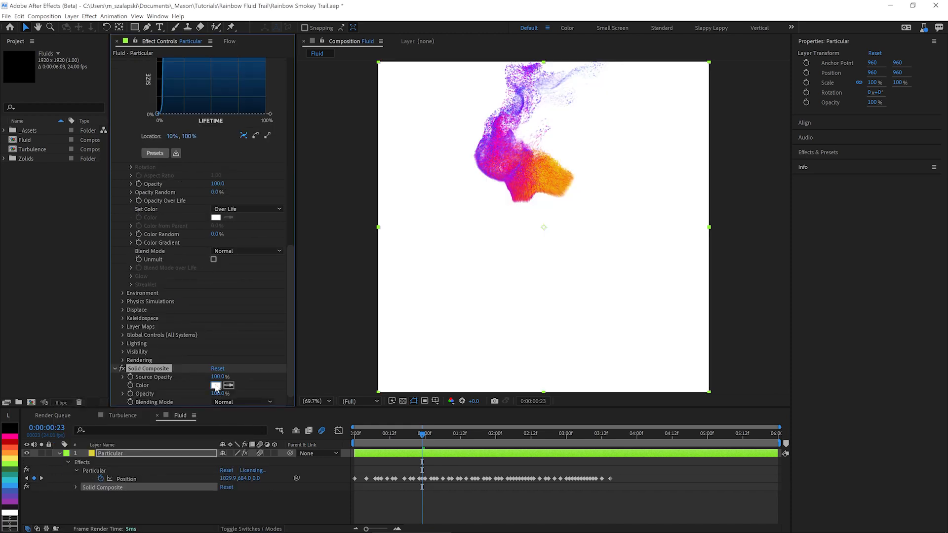
{"action": "left_click", "coordinate": [216, 385]}
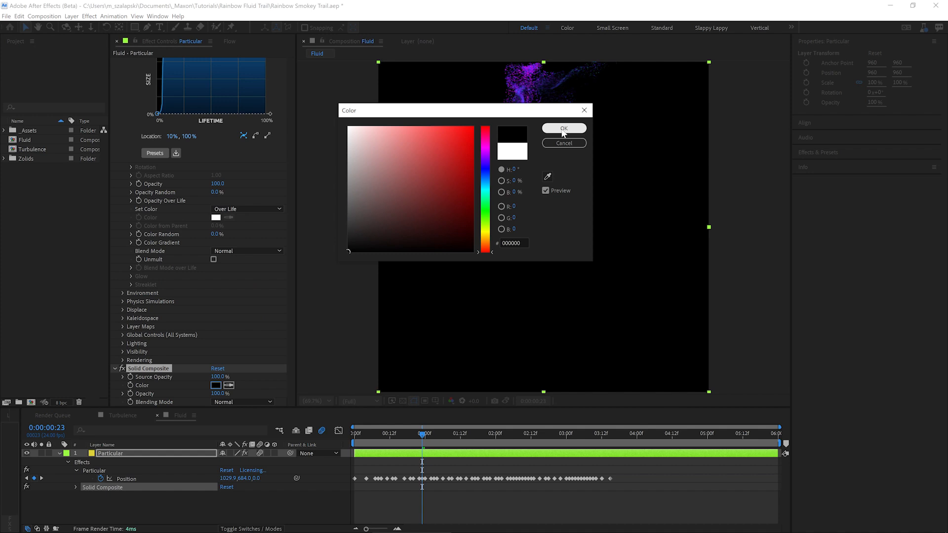
{"action": "left_click", "coordinate": [562, 127]}
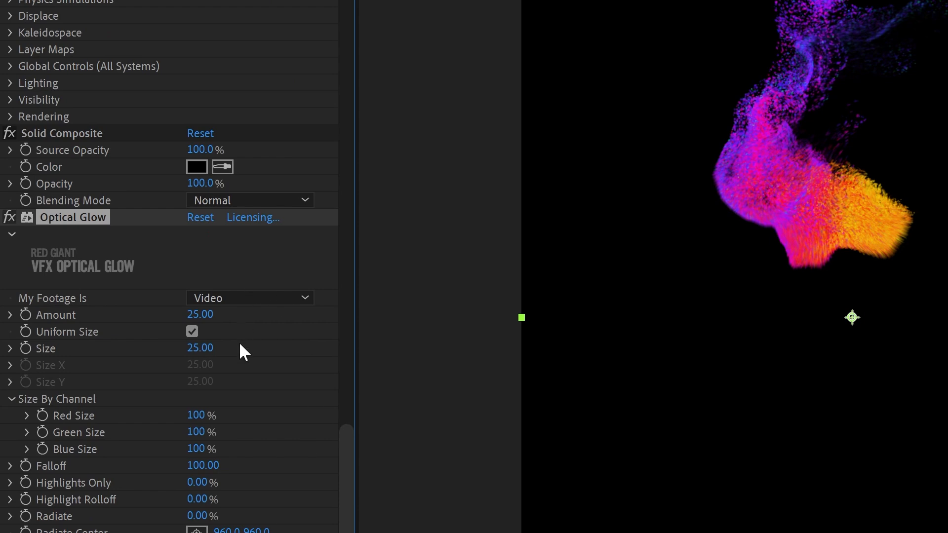
Give Optical Glow size 400, highlight rolloff 56 and amount 10
{"action": "type", "text": "400"}
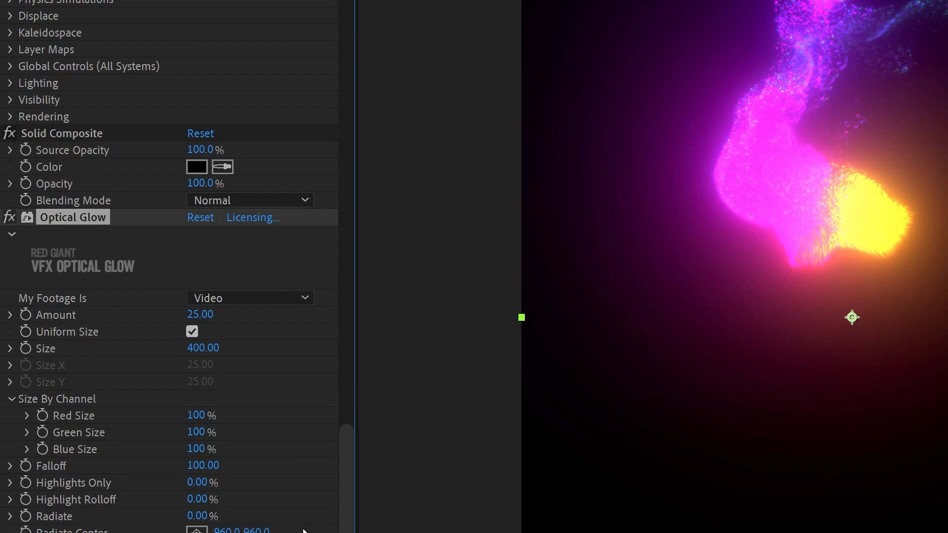
{"action": "mouse_move", "coordinate": [203, 505]}
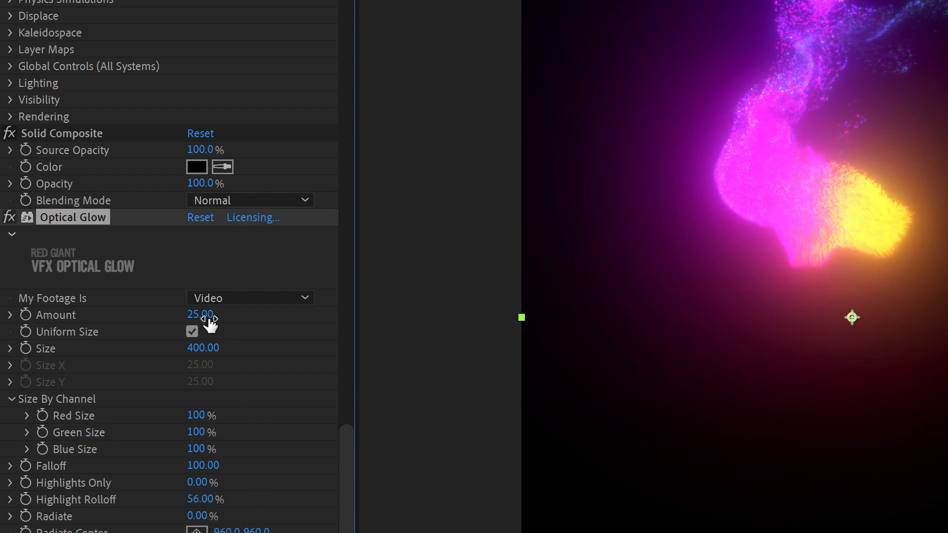
{"action": "left_click_drag", "start_coordinate": [203, 314], "coordinate": [195, 314]}
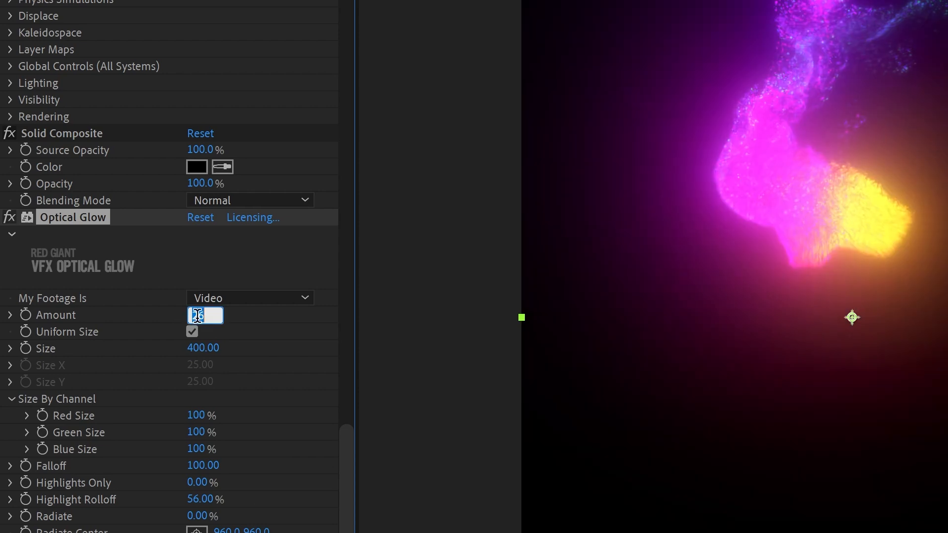
{"action": "type", "text": "10"}
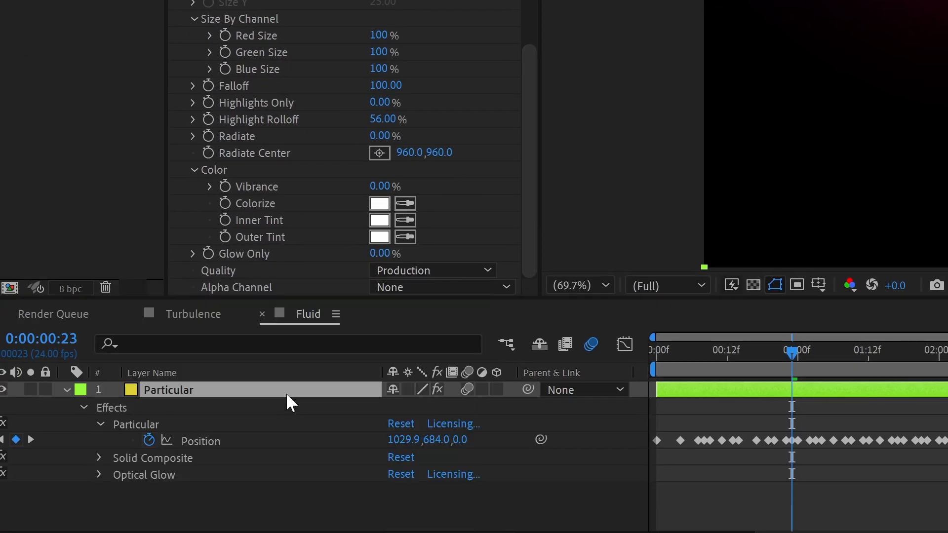
Apply Renoiser grain and keep the Modern Master preset at amount 25
{"action": "left_click", "coordinate": [257, 346]}
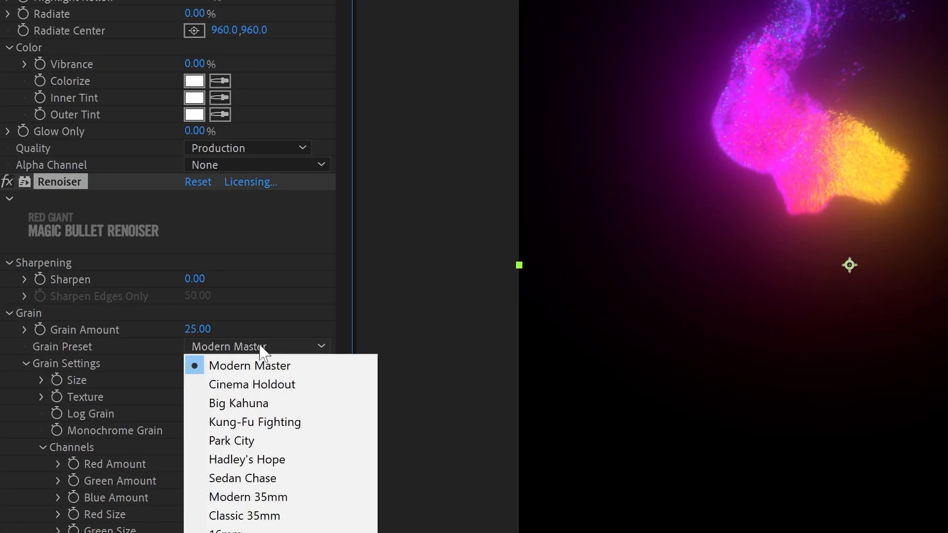
{"action": "left_click", "coordinate": [250, 366]}
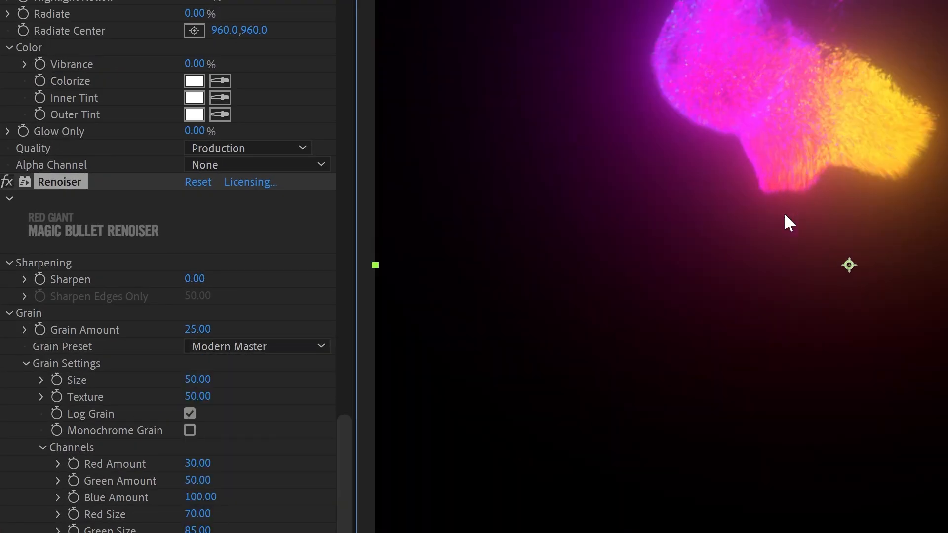
{"action": "left_click", "coordinate": [256, 347]}
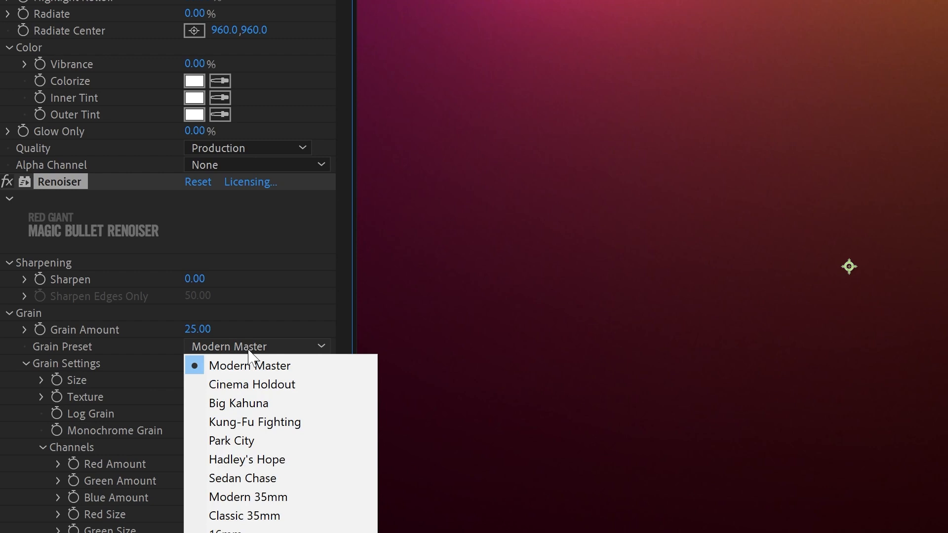
{"action": "left_click", "coordinate": [250, 365]}
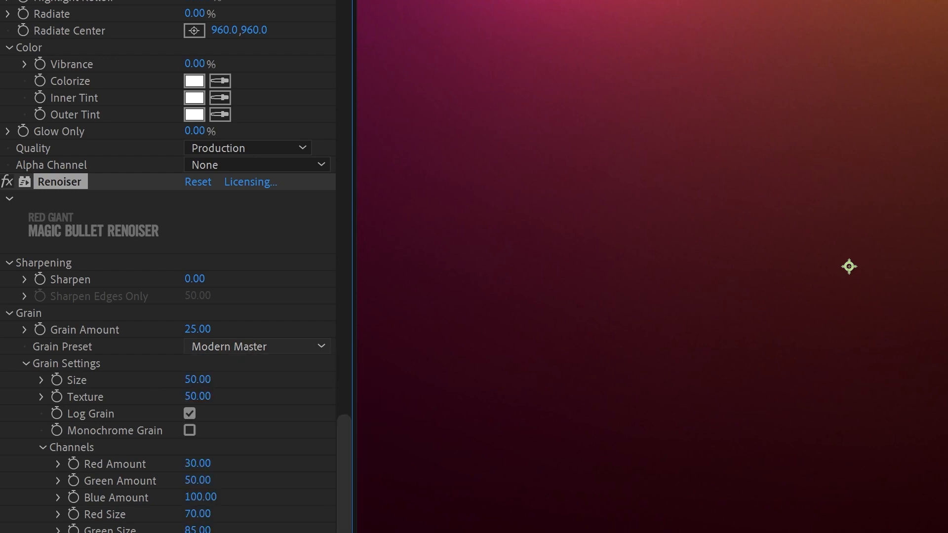